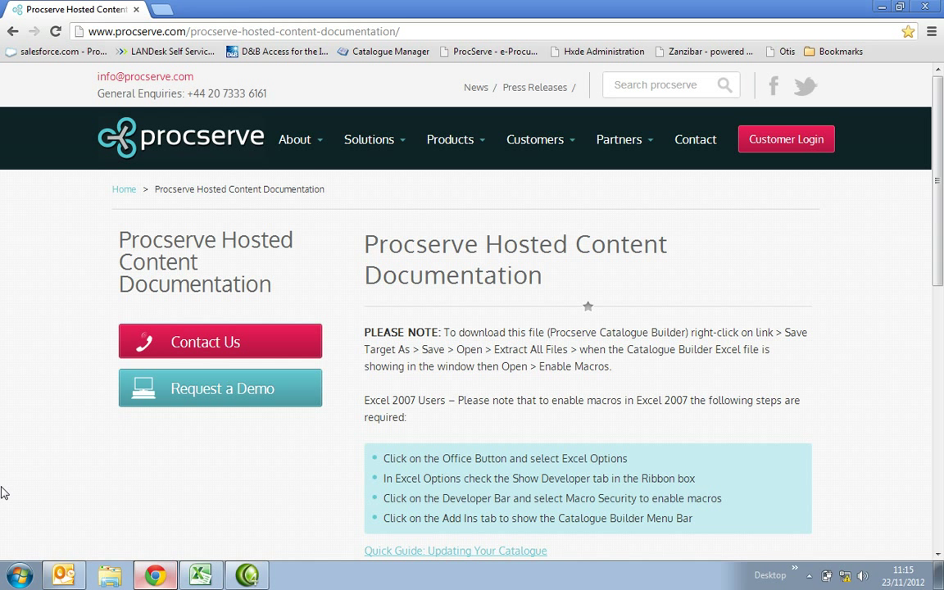
# - Bring up the Catalogue Builder Instructions page from the cover page toolbar
pyautogui.click(200, 574)
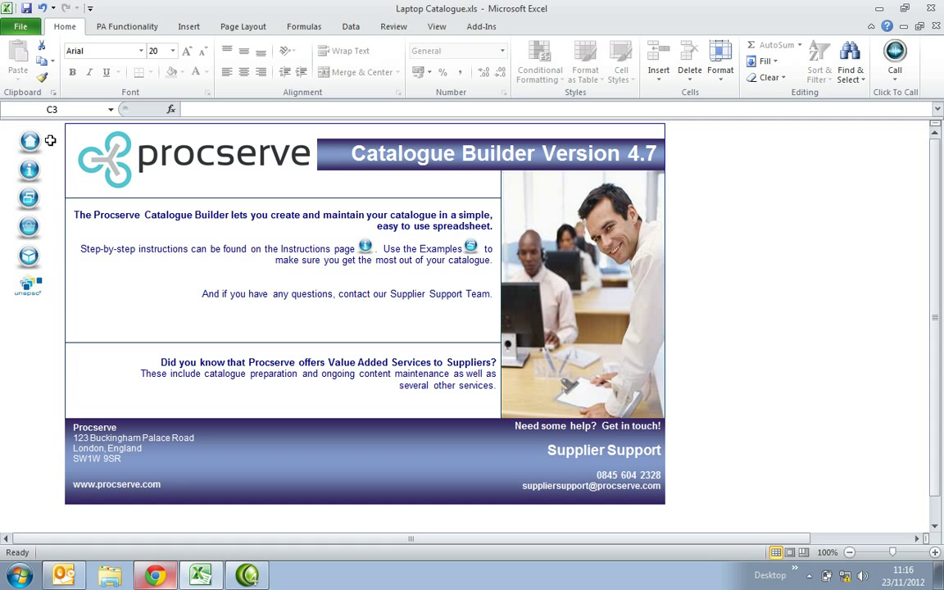
pyautogui.moveTo(54, 262)
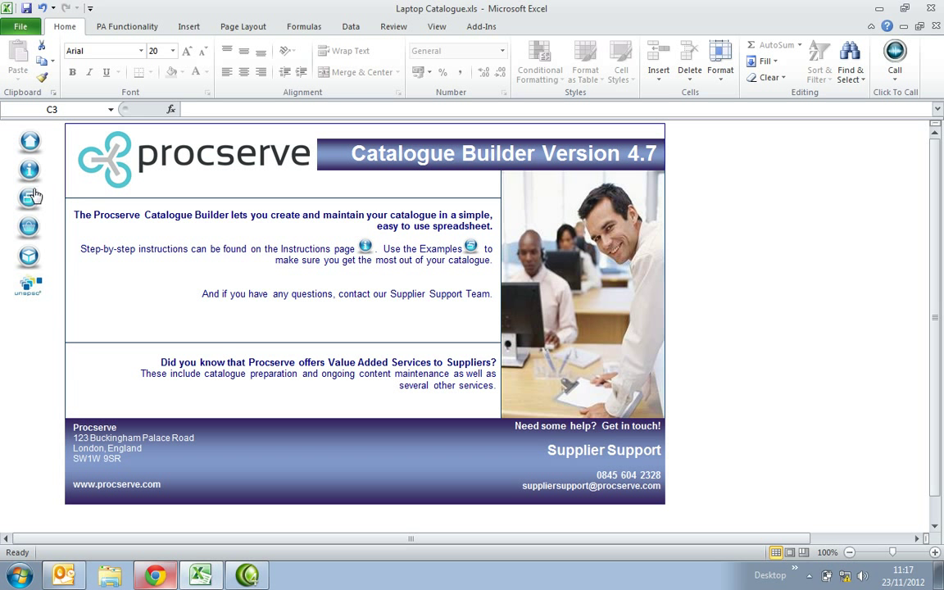
pyautogui.moveTo(29, 226)
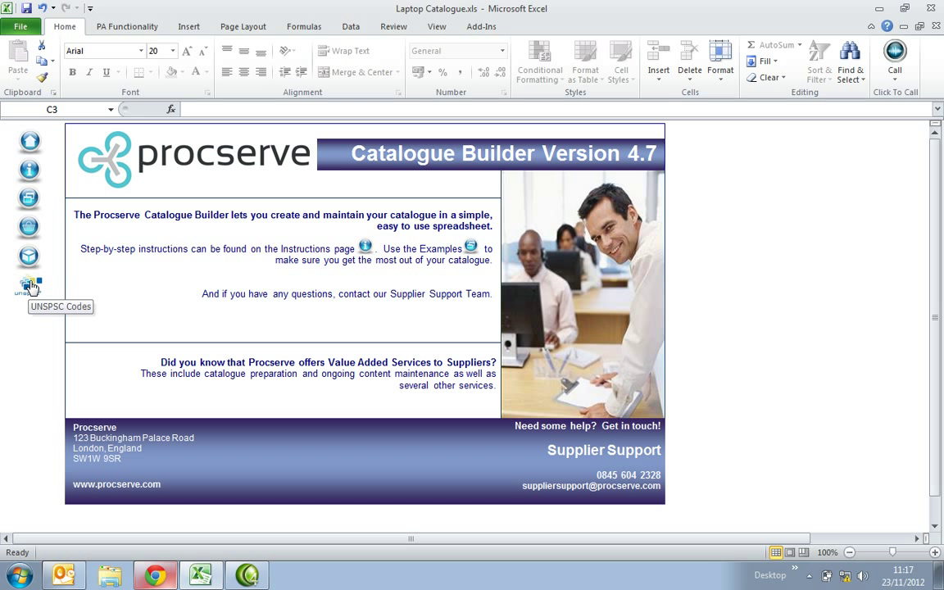
pyautogui.moveTo(47, 195)
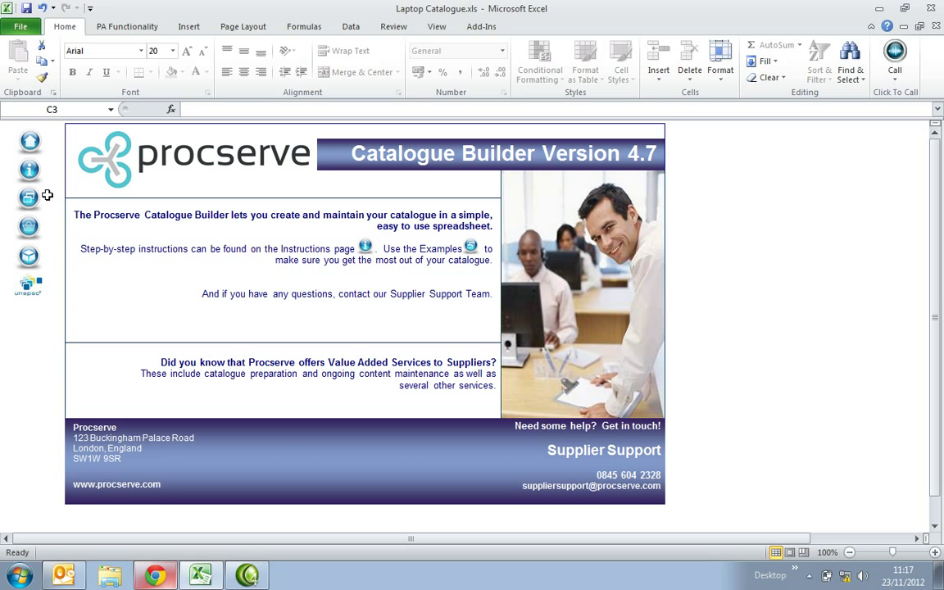
pyautogui.moveTo(30, 170)
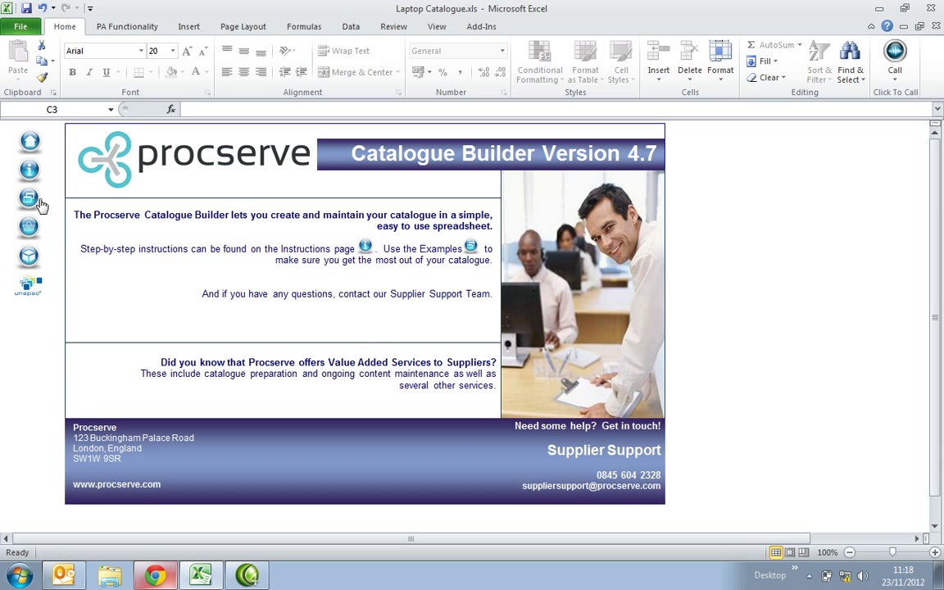
pyautogui.moveTo(29, 200)
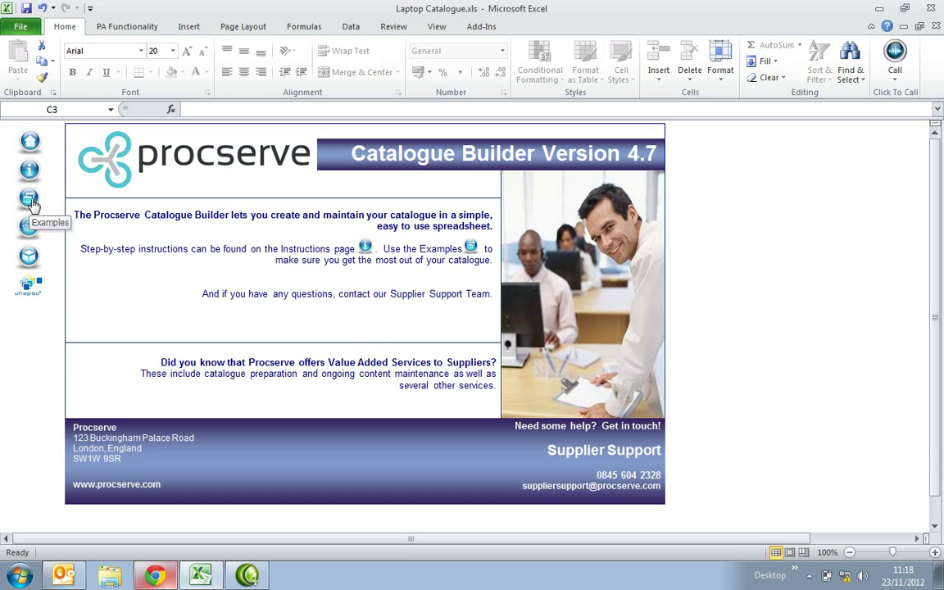
pyautogui.moveTo(41, 178)
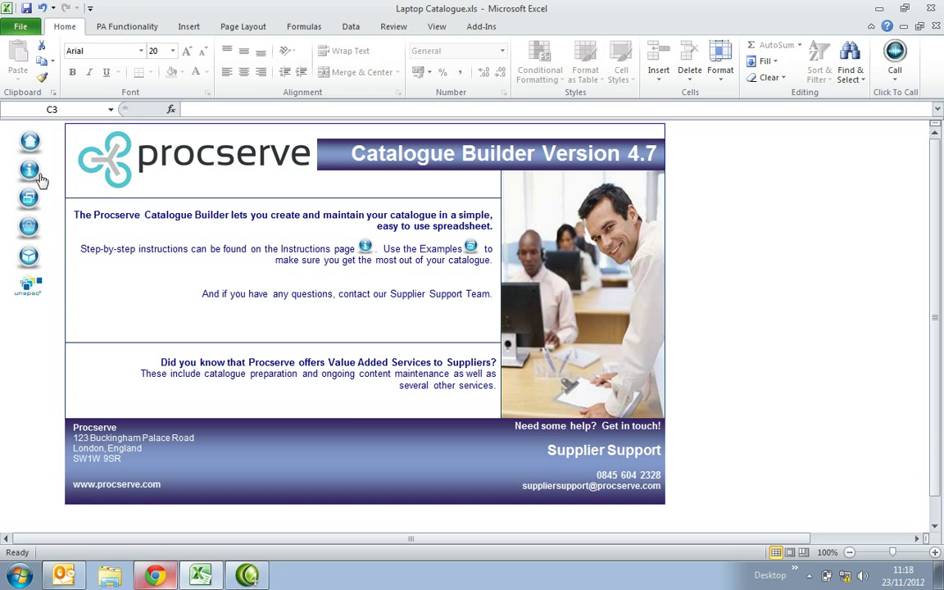
pyautogui.click(29, 172)
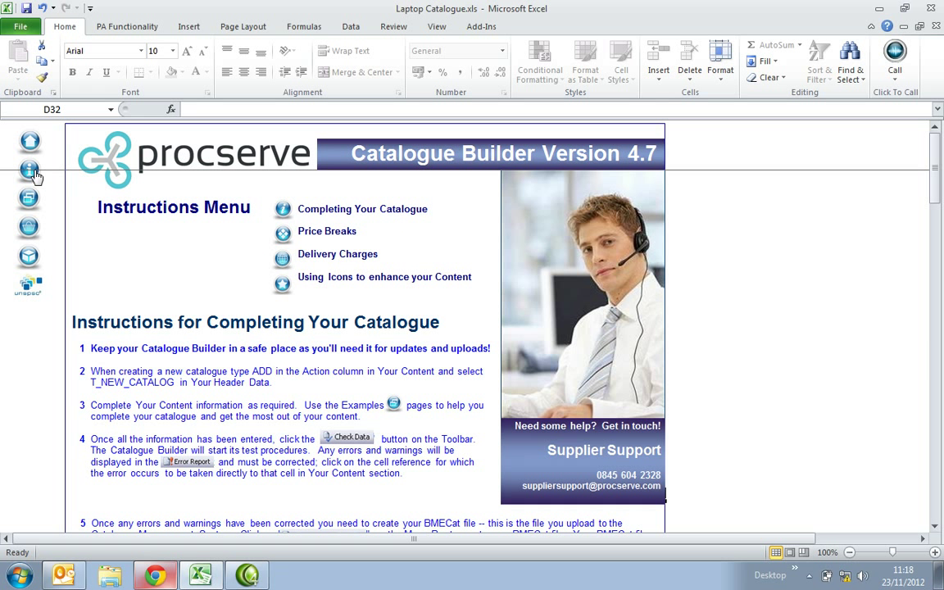
pyautogui.moveTo(30, 170)
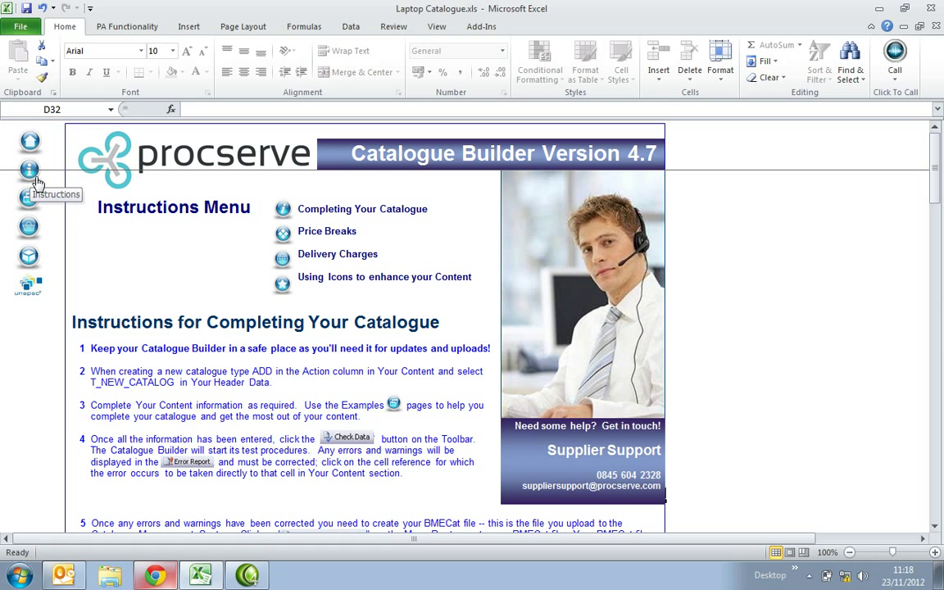
pyautogui.moveTo(254, 205)
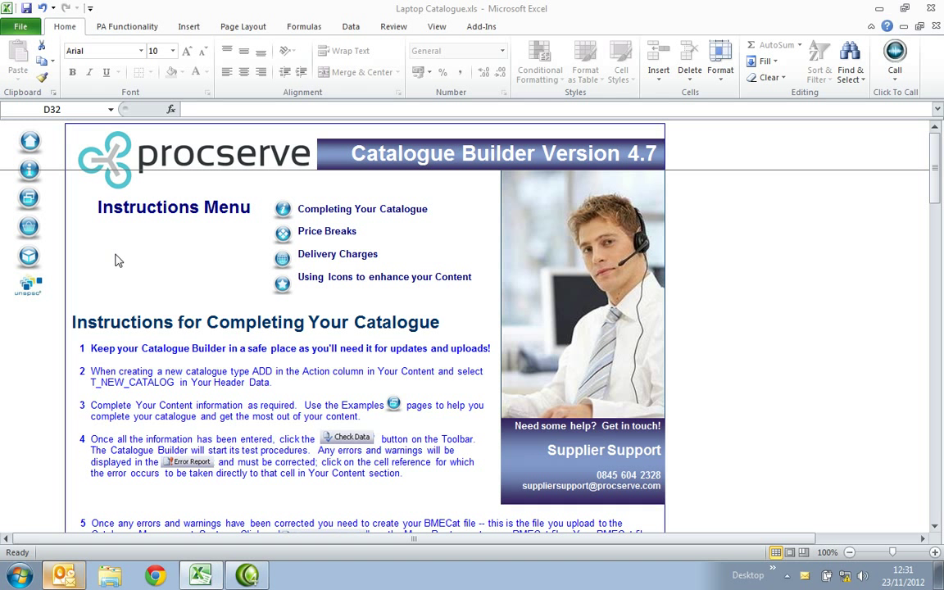
pyautogui.moveTo(30, 229)
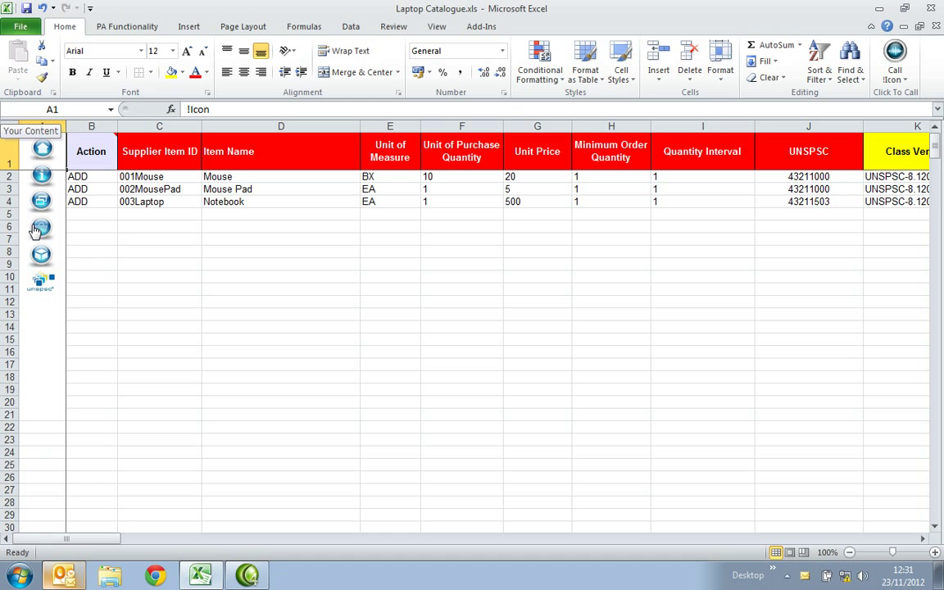
pyautogui.moveTo(98, 236)
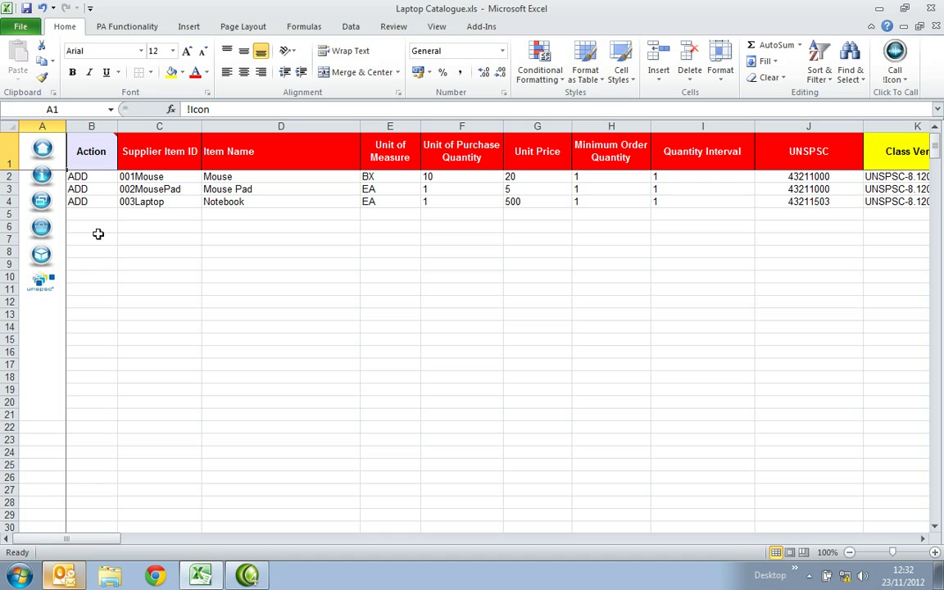
pyautogui.moveTo(138, 177)
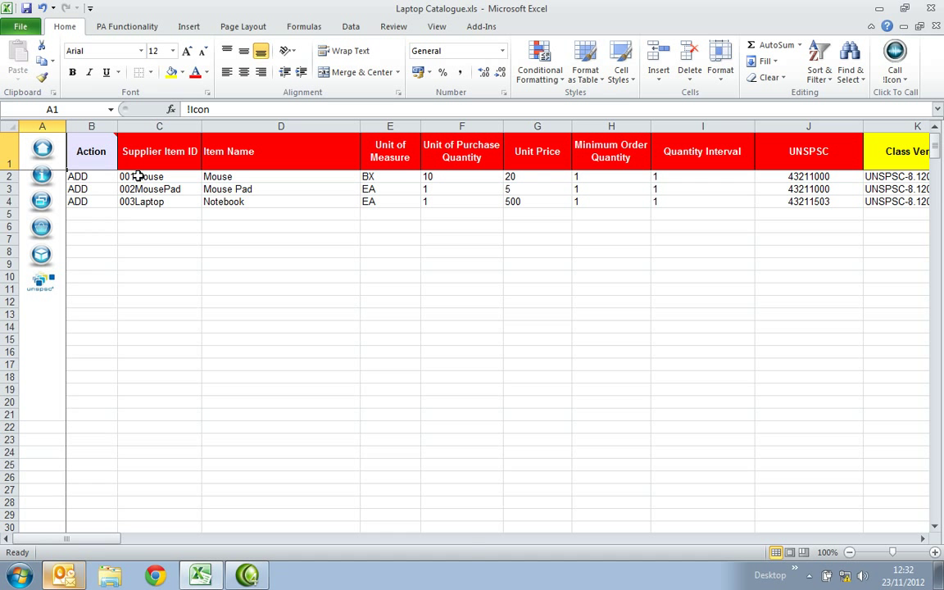
pyautogui.moveTo(159, 158)
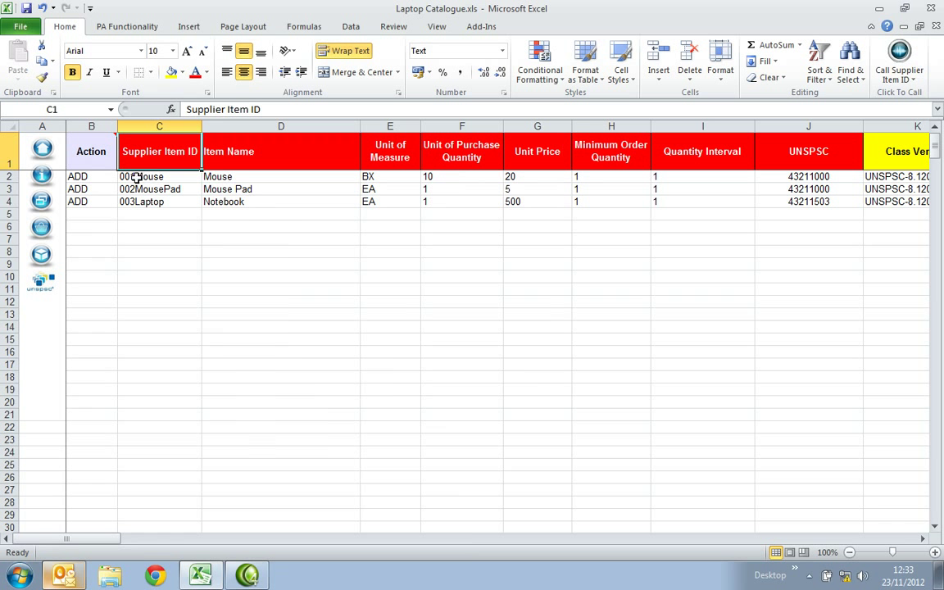
# - Review the first product's Action (ADD) and Item Name entries on the Your Content sheet
pyautogui.click(92, 177)
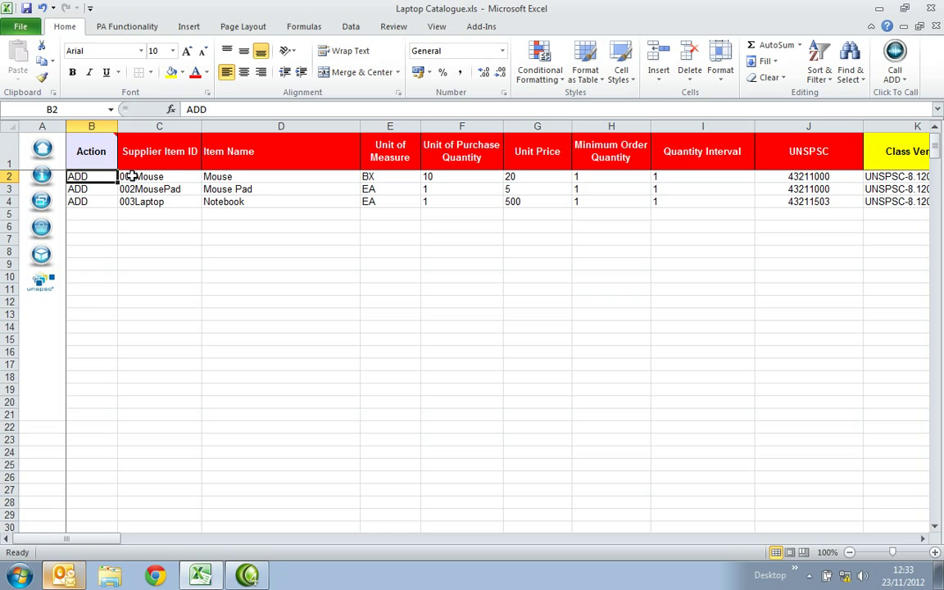
pyautogui.click(159, 177)
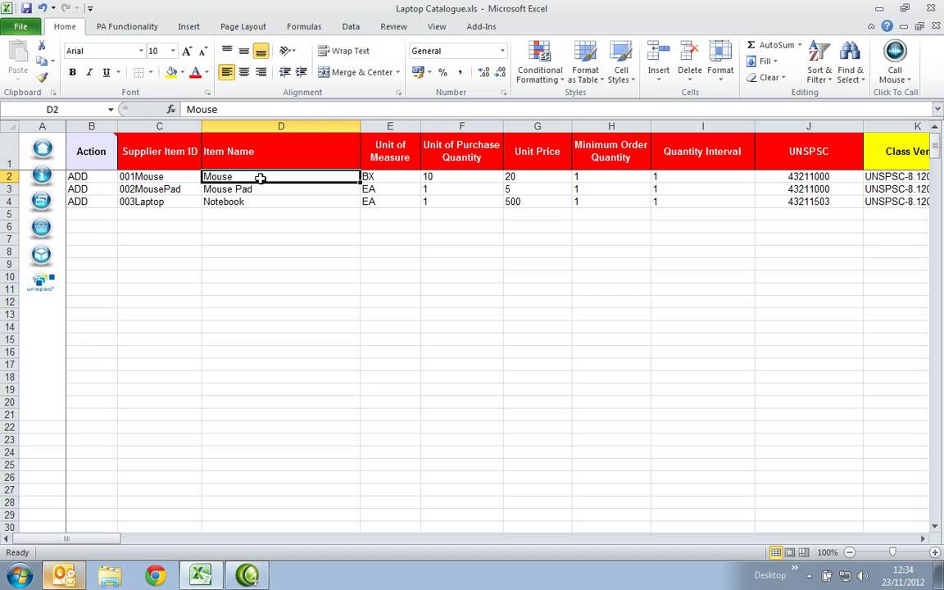
pyautogui.moveTo(359, 177)
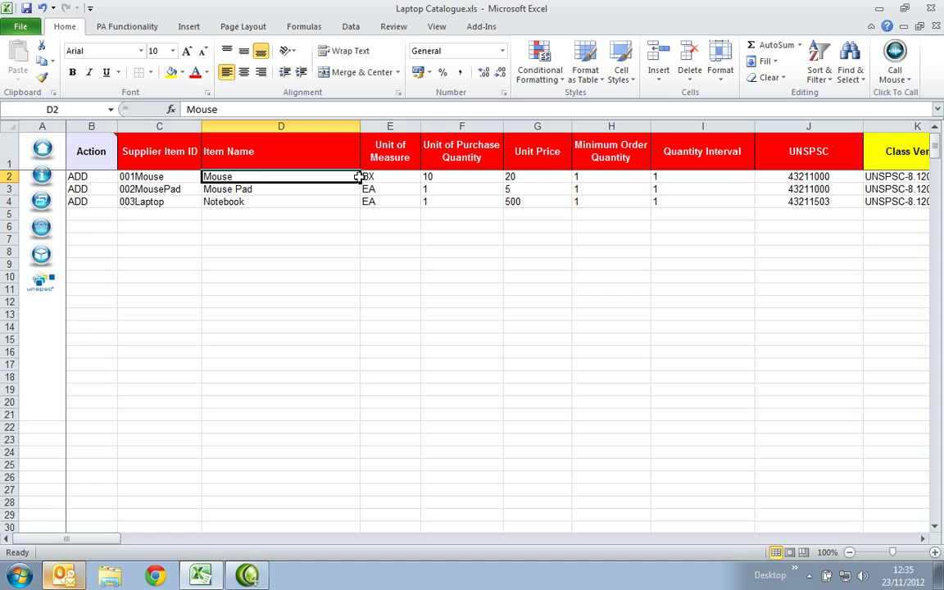
# - Select the mouse's Unit of Measure cell showing code BX
pyautogui.click(390, 177)
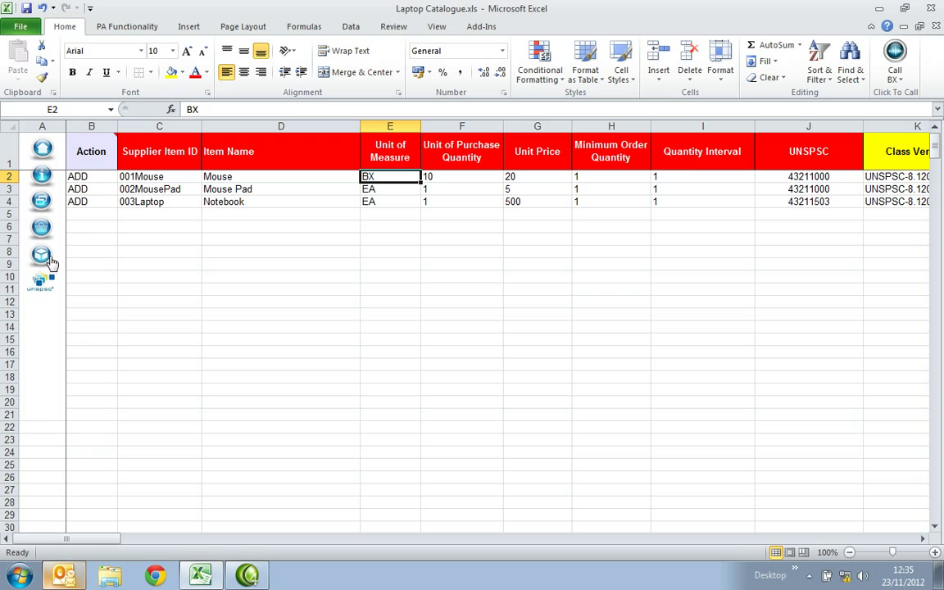
pyautogui.moveTo(41, 256)
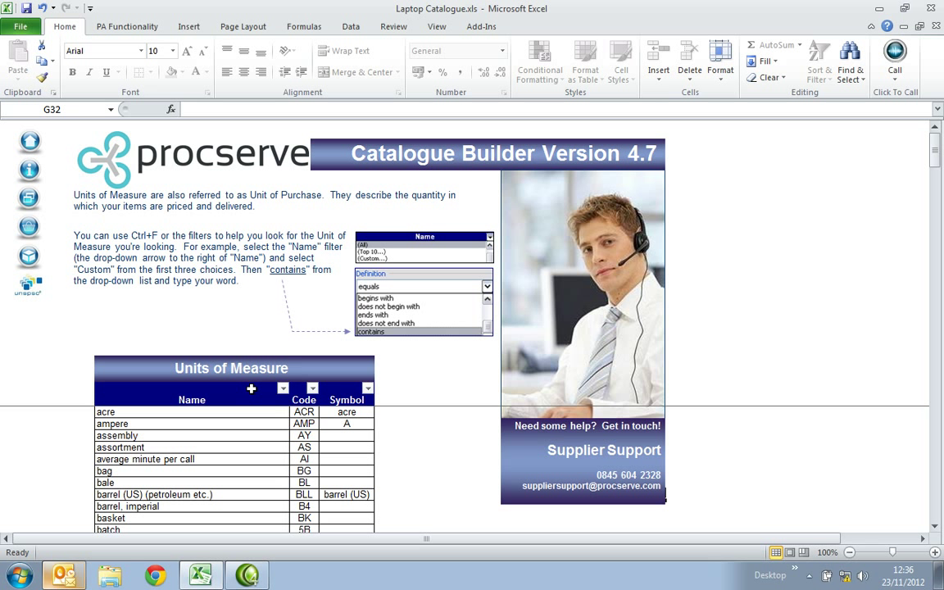
# - Filter the unit Name column to entries containing 'box', confirming code BX
pyautogui.click(281, 387)
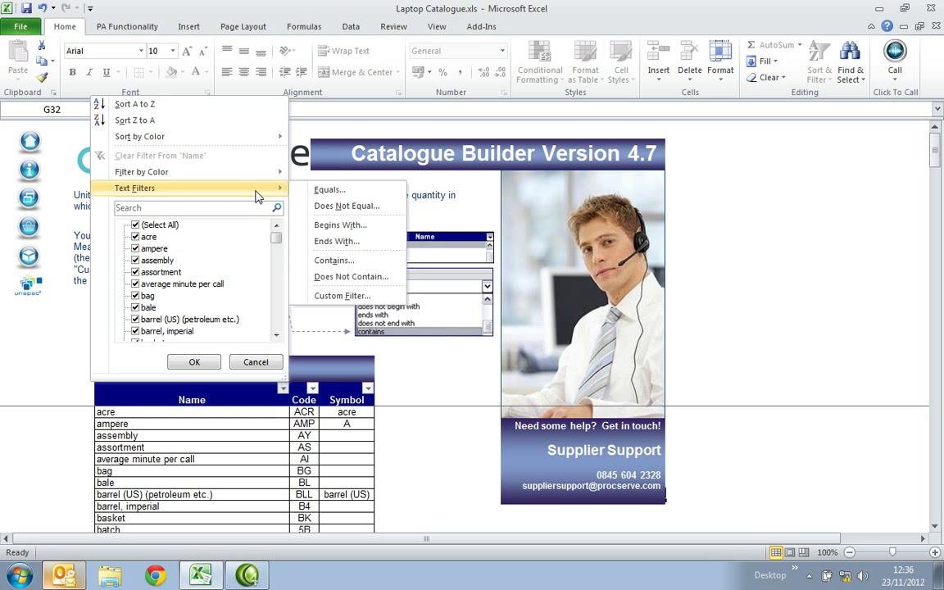
pyautogui.click(334, 259)
pyautogui.write('box')
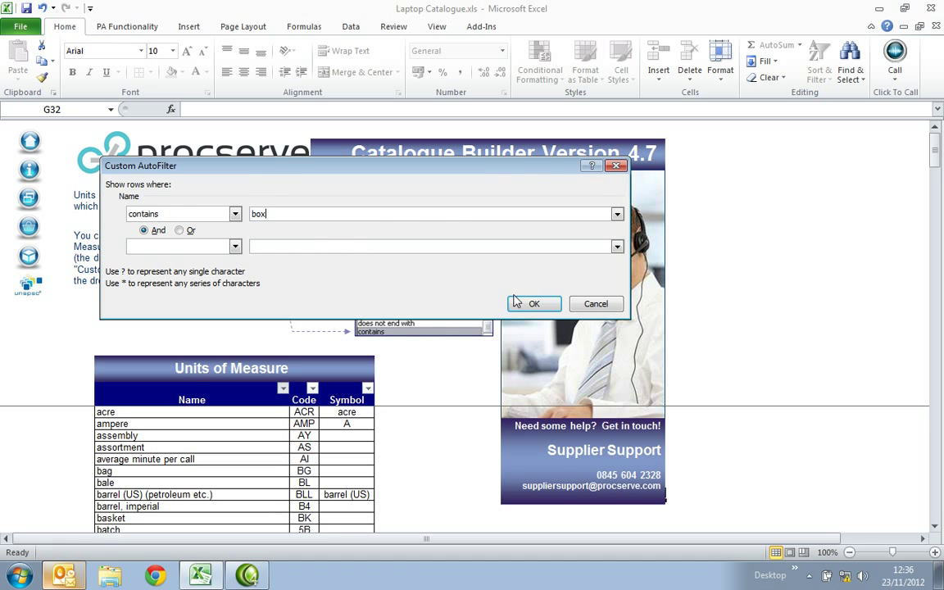
pyautogui.click(534, 304)
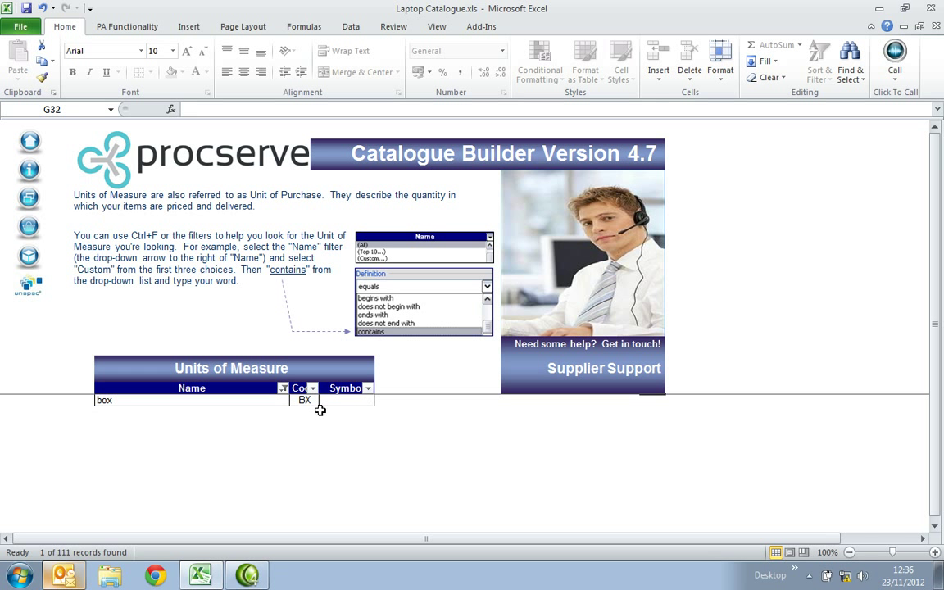
pyautogui.click(305, 400)
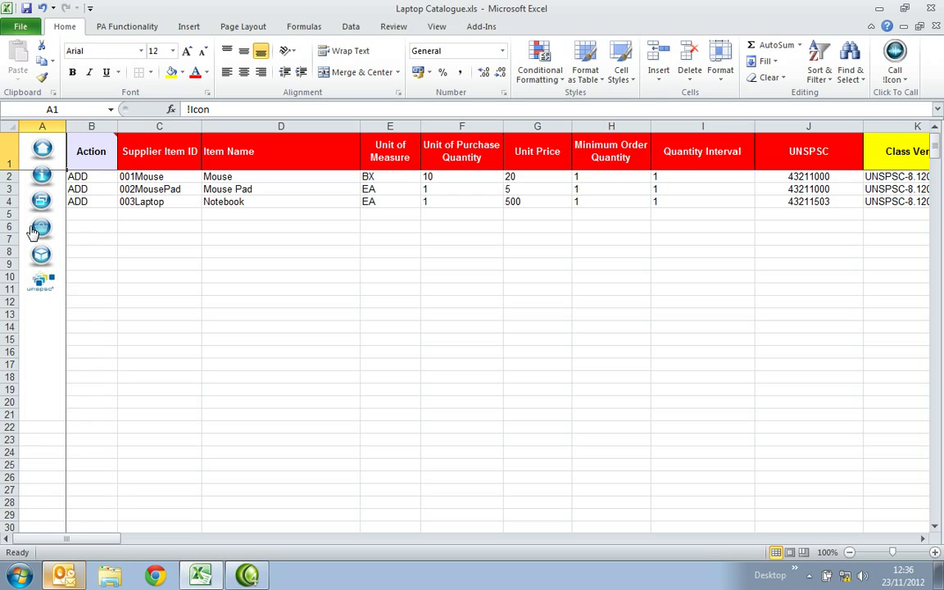
pyautogui.moveTo(392, 177)
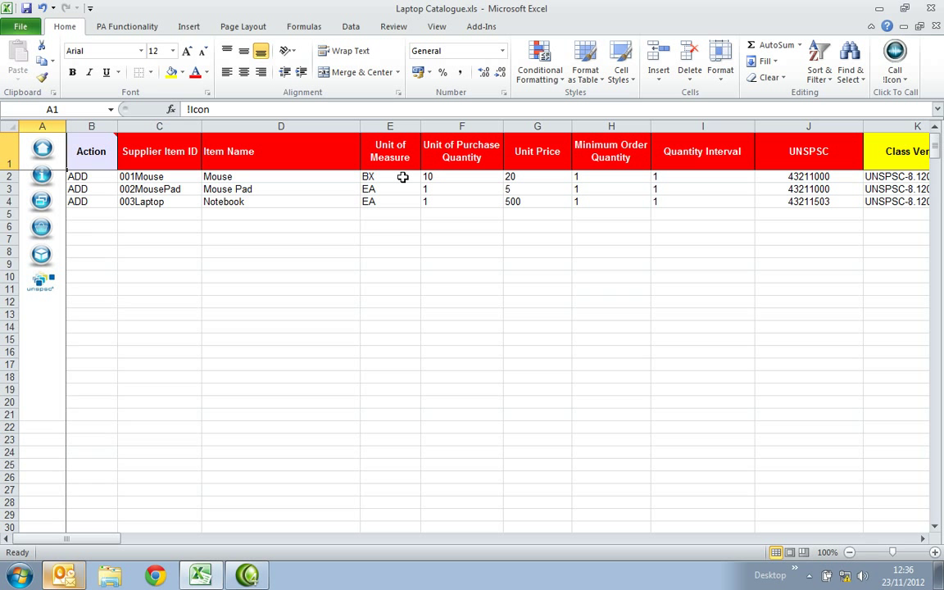
pyautogui.click(390, 177)
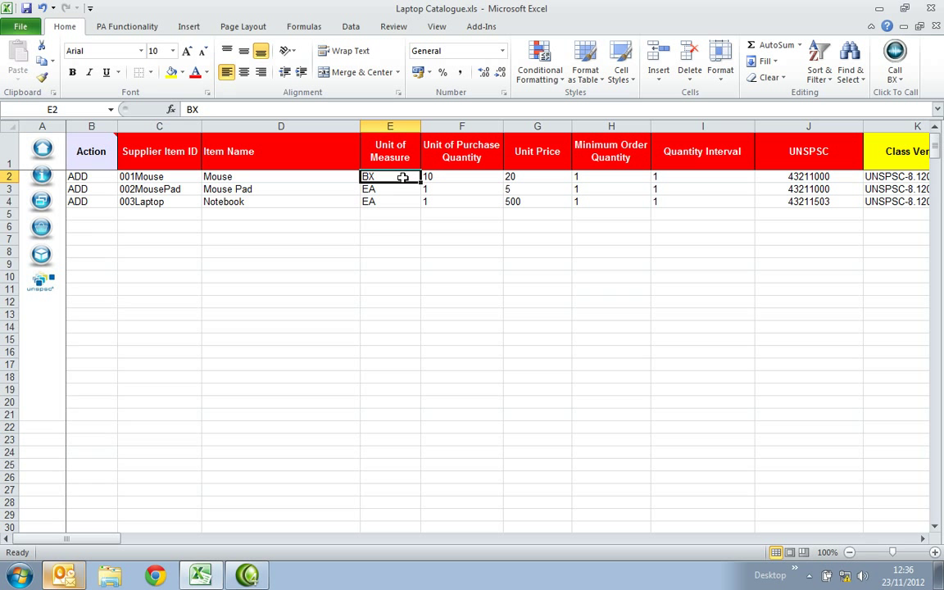
pyautogui.click(462, 177)
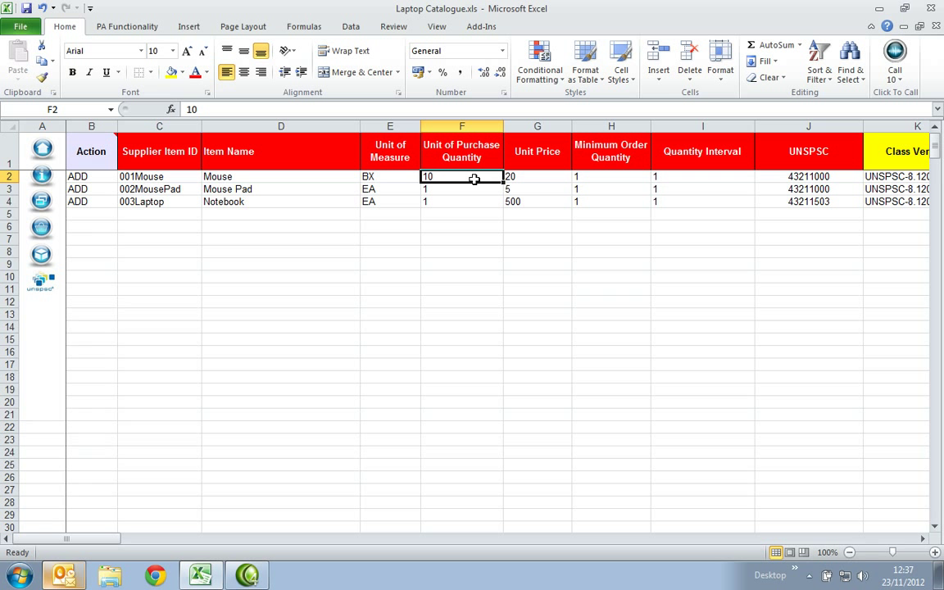
pyautogui.moveTo(524, 179)
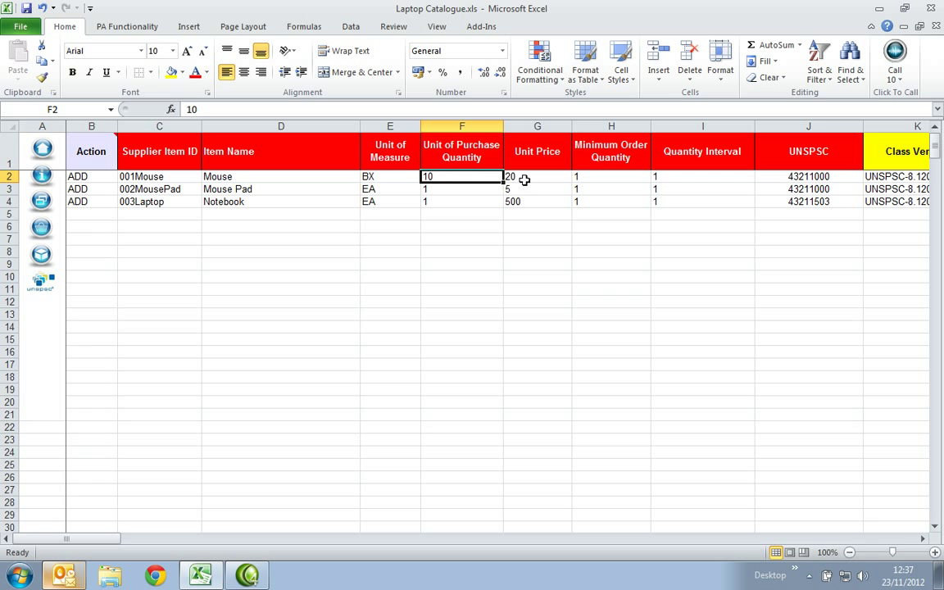
pyautogui.click(538, 177)
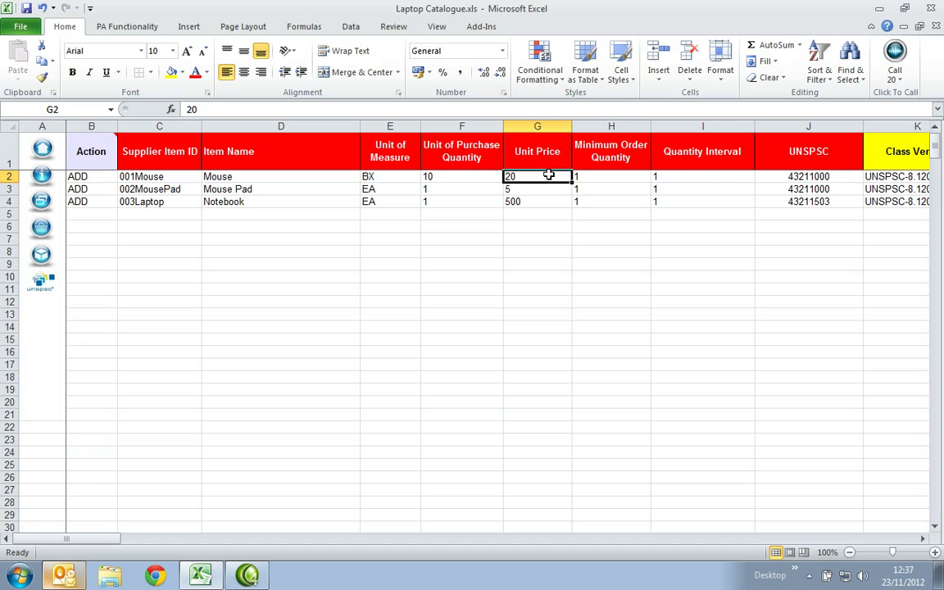
pyautogui.click(610, 177)
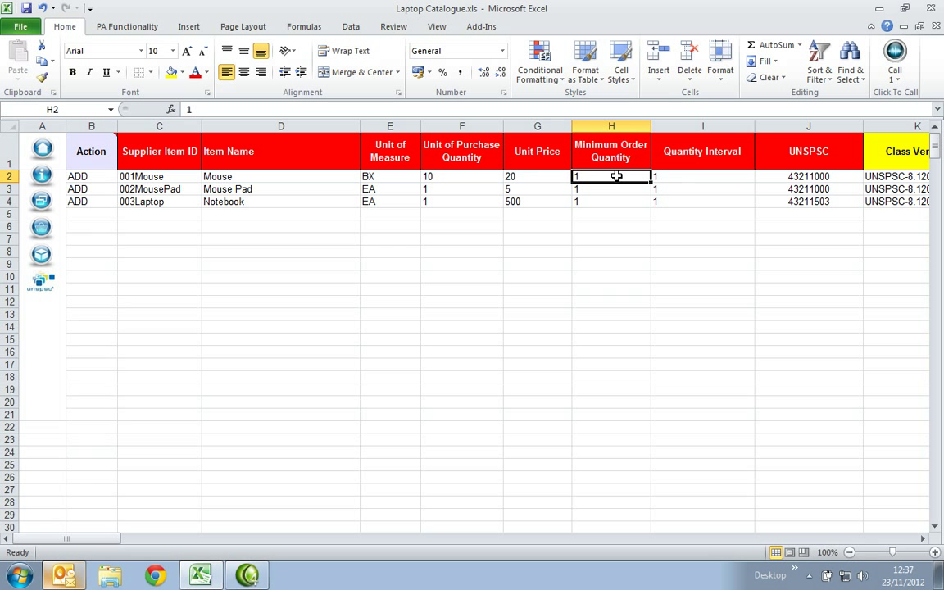
pyautogui.click(701, 177)
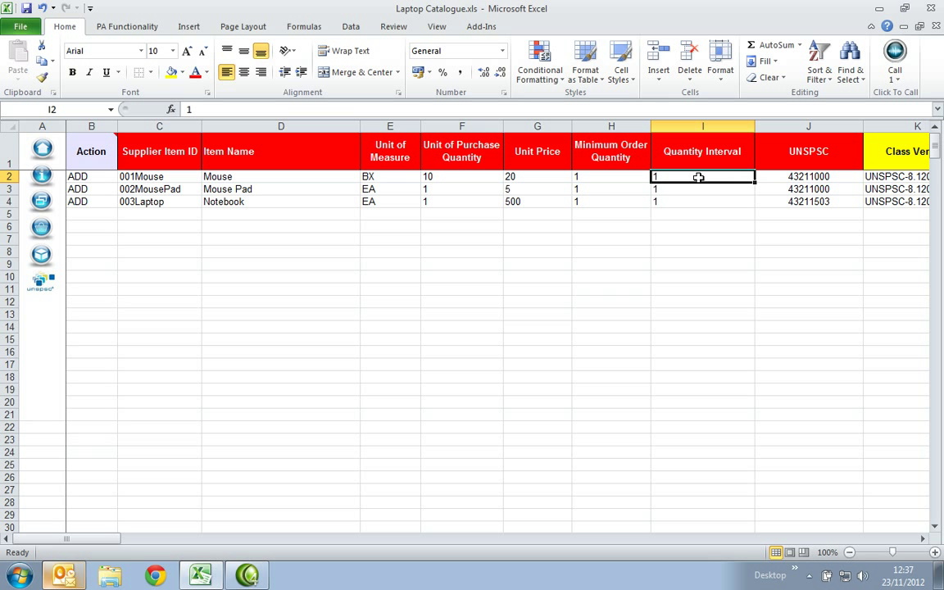
pyautogui.click(809, 177)
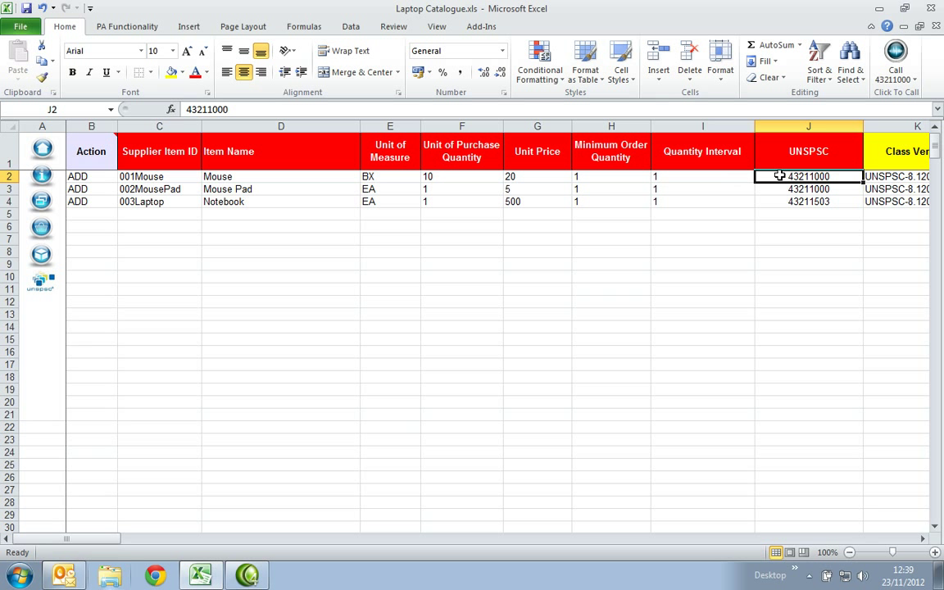
pyautogui.moveTo(108, 262)
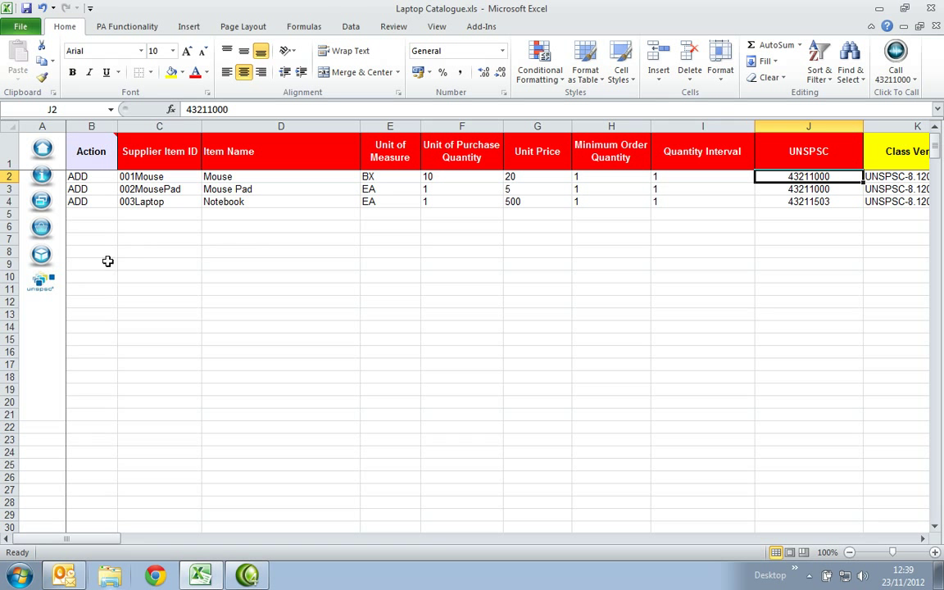
pyautogui.moveTo(43, 286)
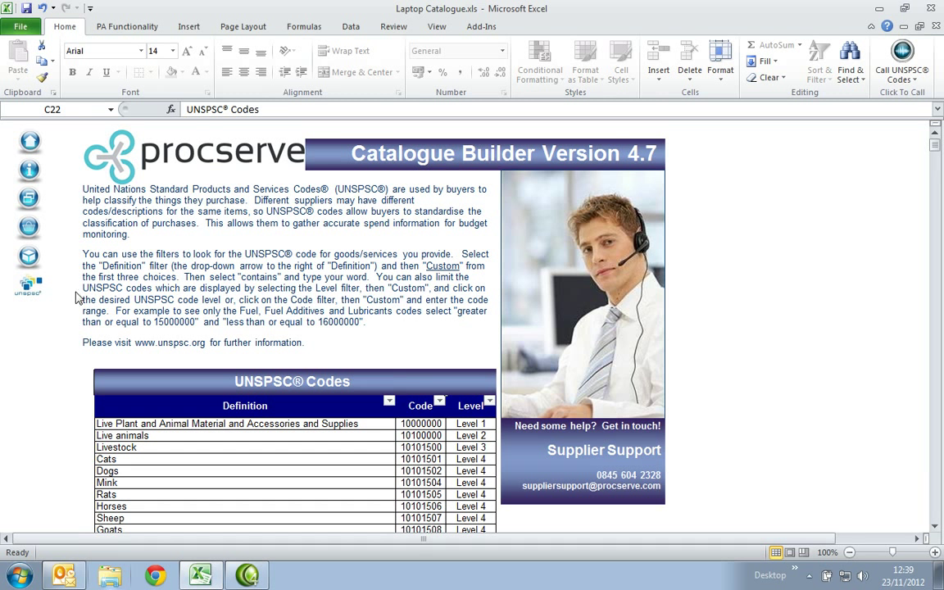
pyautogui.moveTo(390, 402)
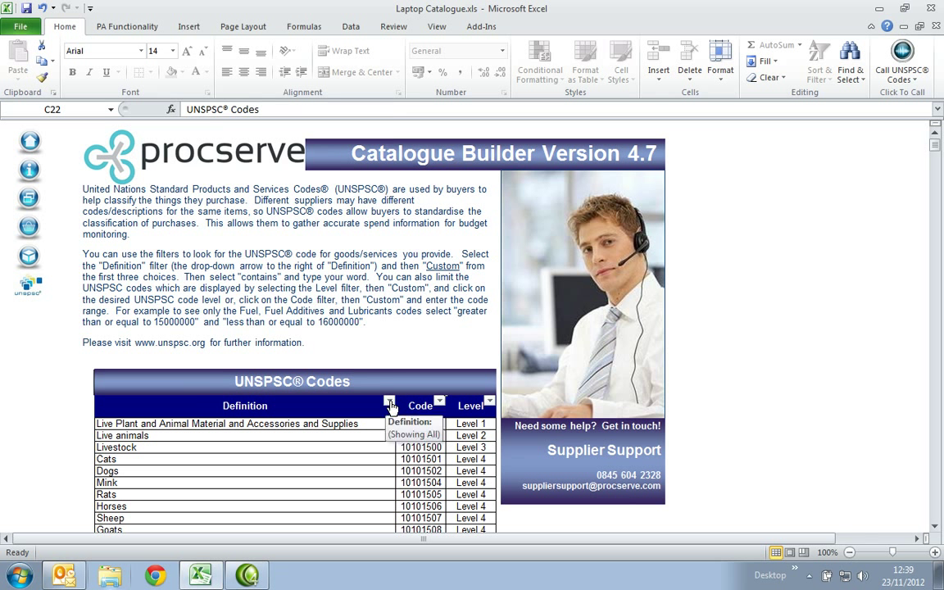
# - Filter UNSPSC Definitions to those containing 'computer', then return to the catalogue sheet
pyautogui.click(391, 400)
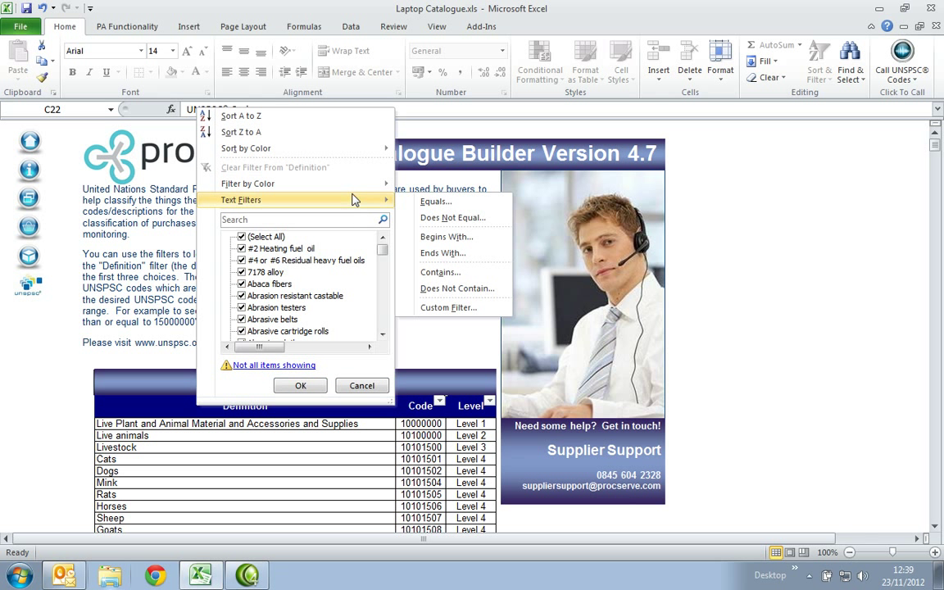
pyautogui.moveTo(439, 272)
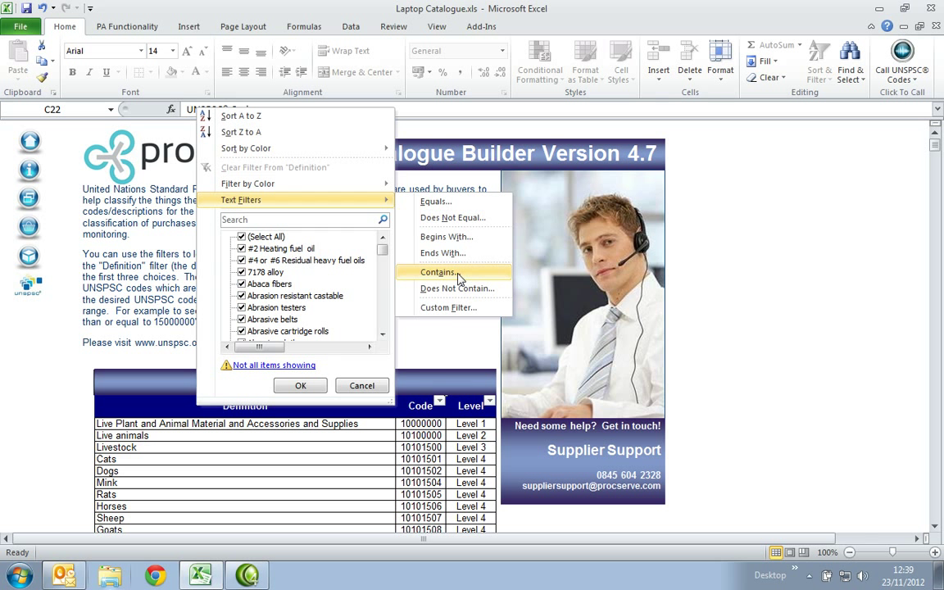
pyautogui.click(439, 272)
pyautogui.write('computer')
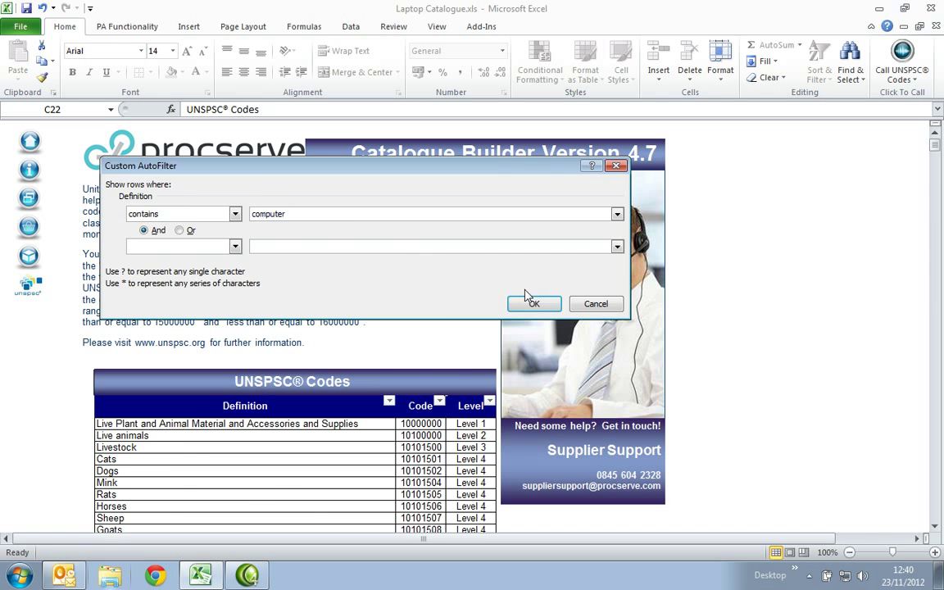
pyautogui.click(535, 303)
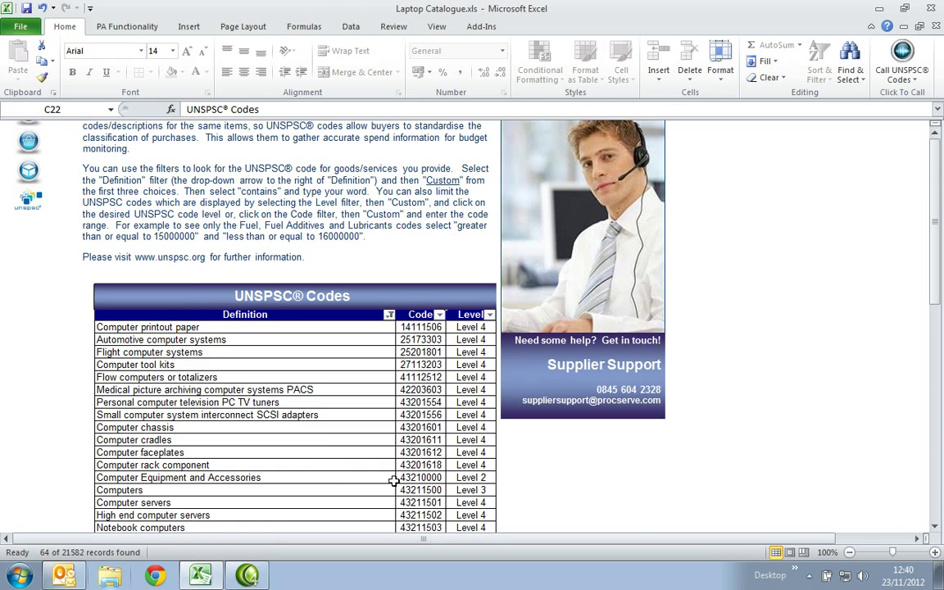
pyautogui.click(419, 477)
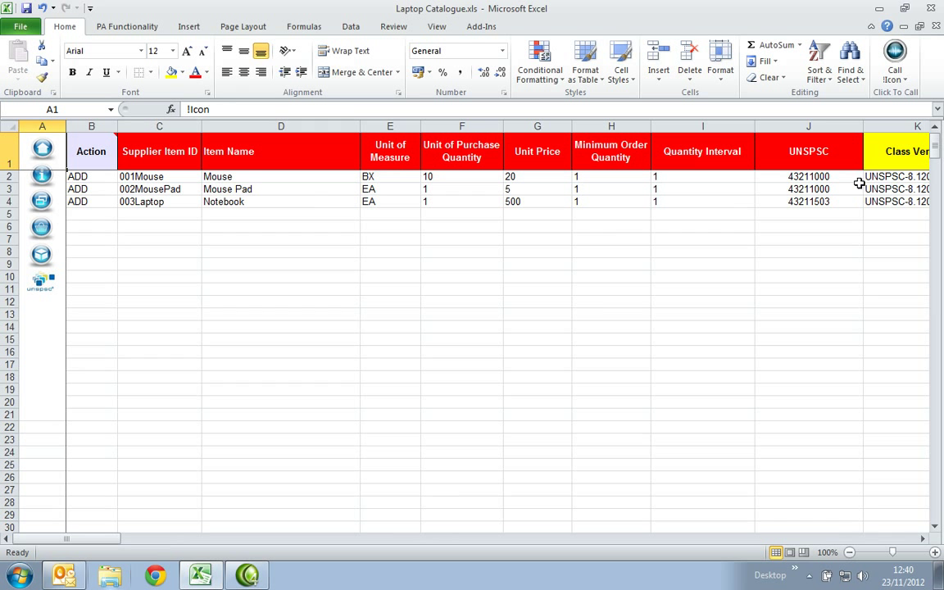
pyautogui.click(808, 177)
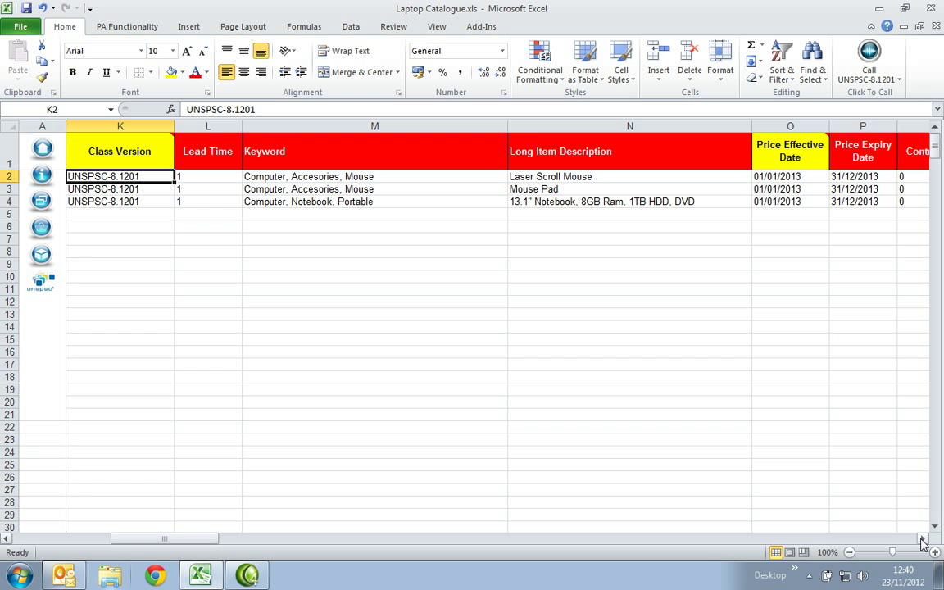
pyautogui.click(206, 177)
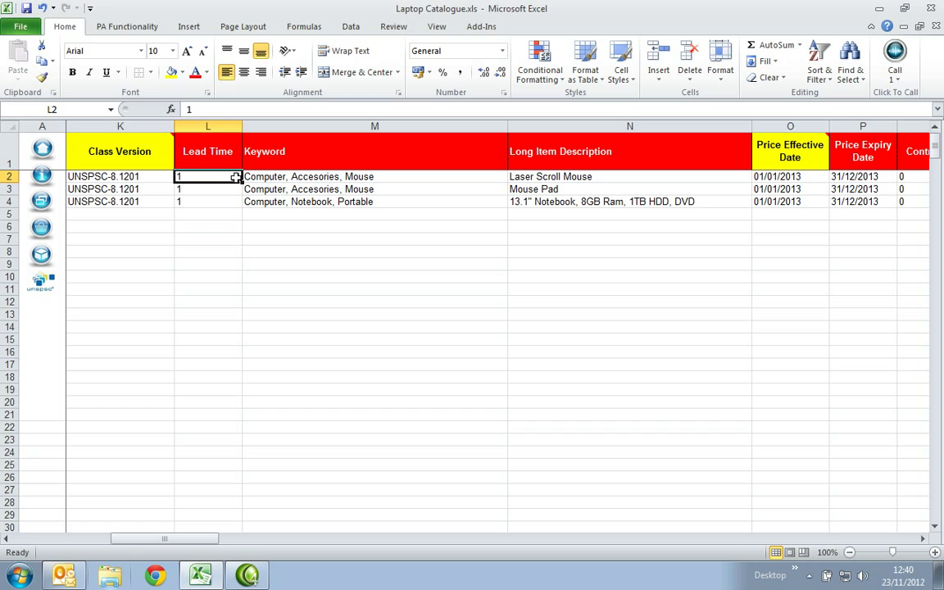
pyautogui.moveTo(225, 177)
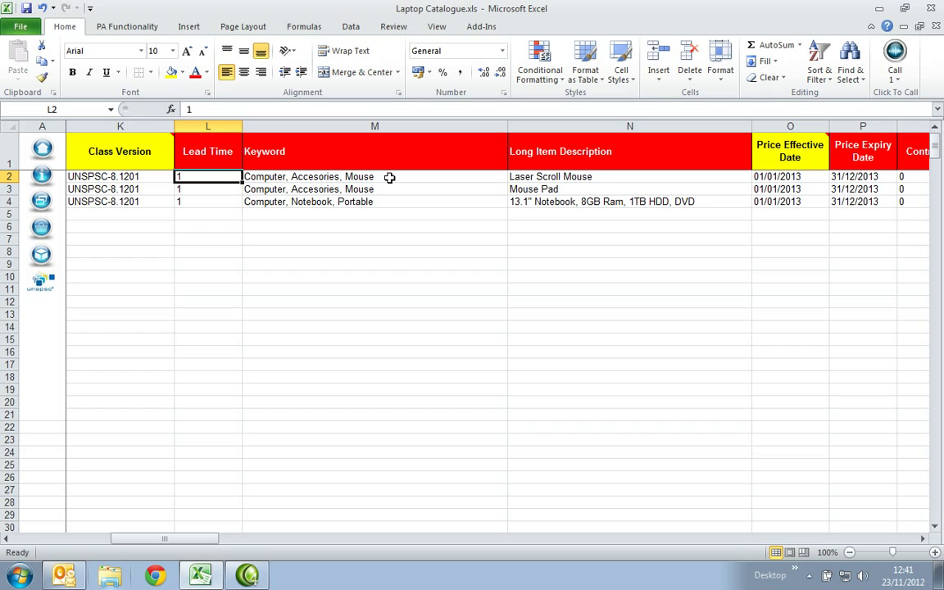
pyautogui.click(374, 177)
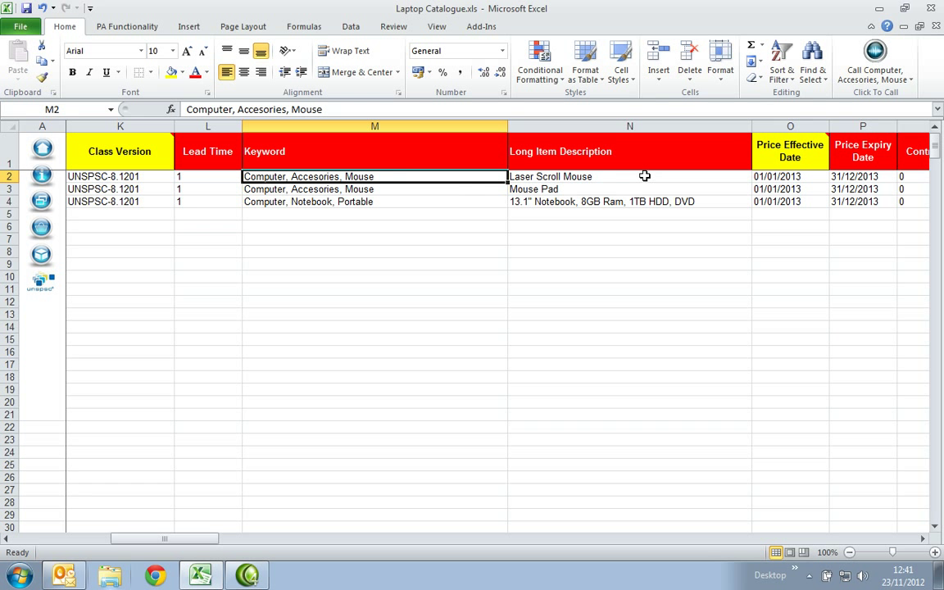
pyautogui.click(630, 177)
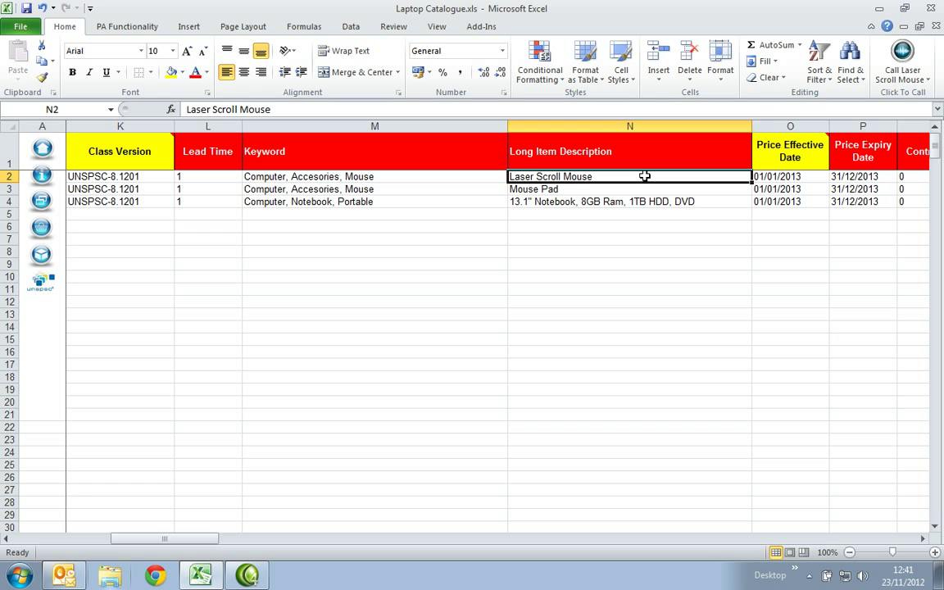
pyautogui.moveTo(642, 176)
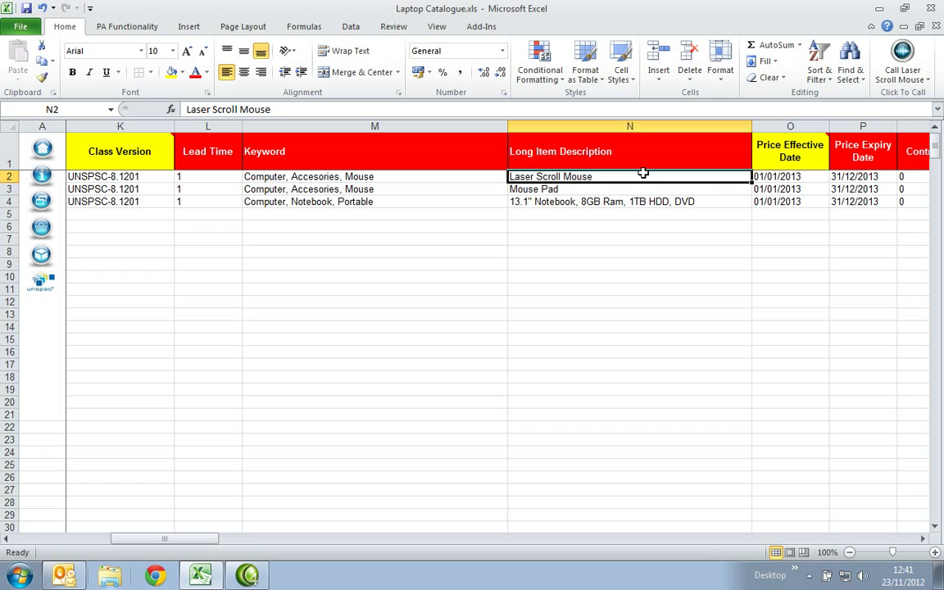
pyautogui.click(790, 177)
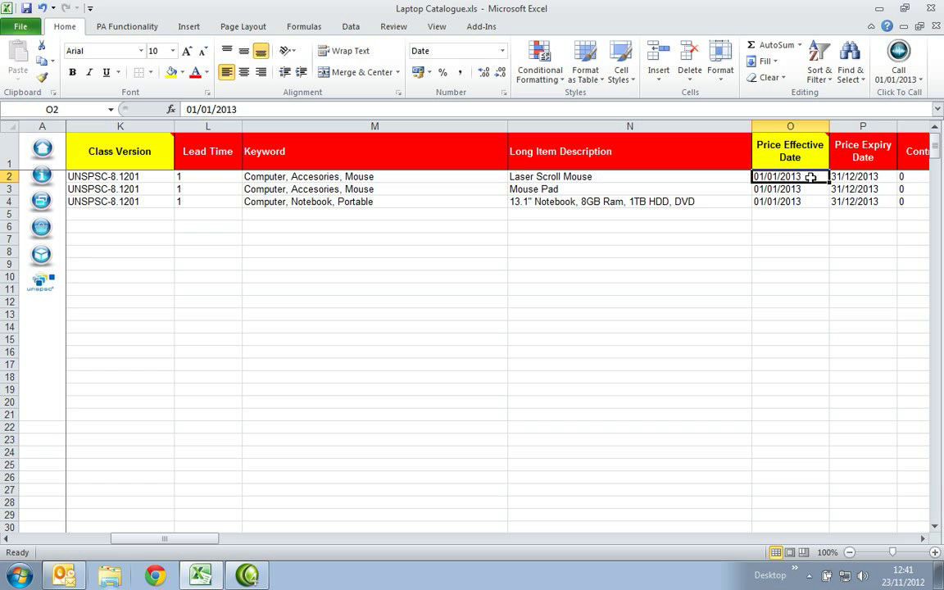
pyautogui.click(863, 177)
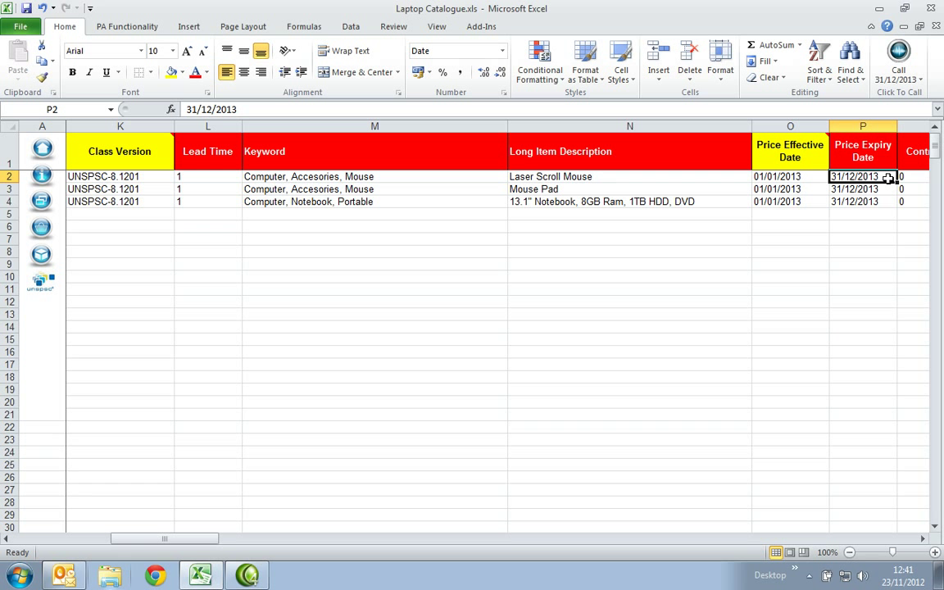
pyautogui.moveTo(905, 387)
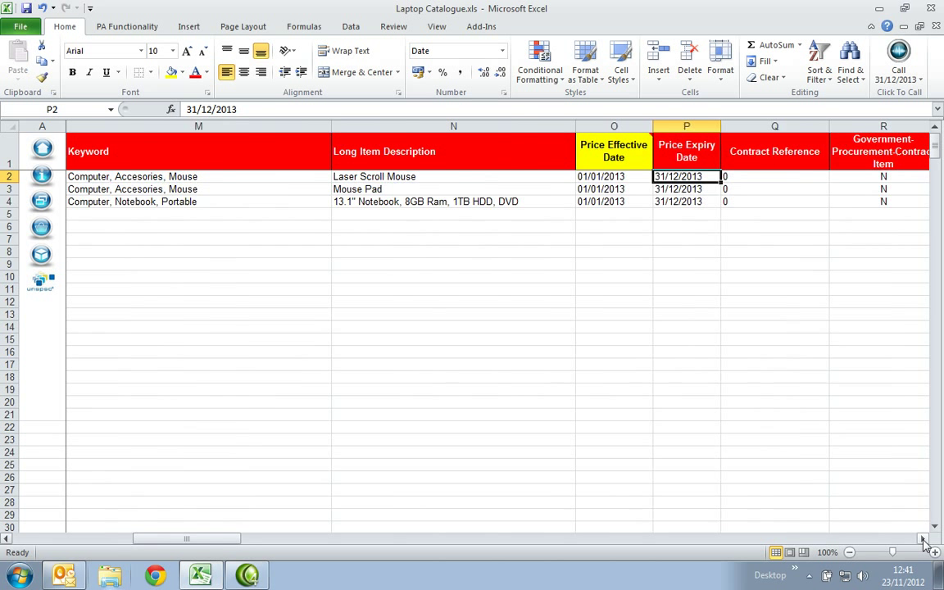
pyautogui.hscroll(3)
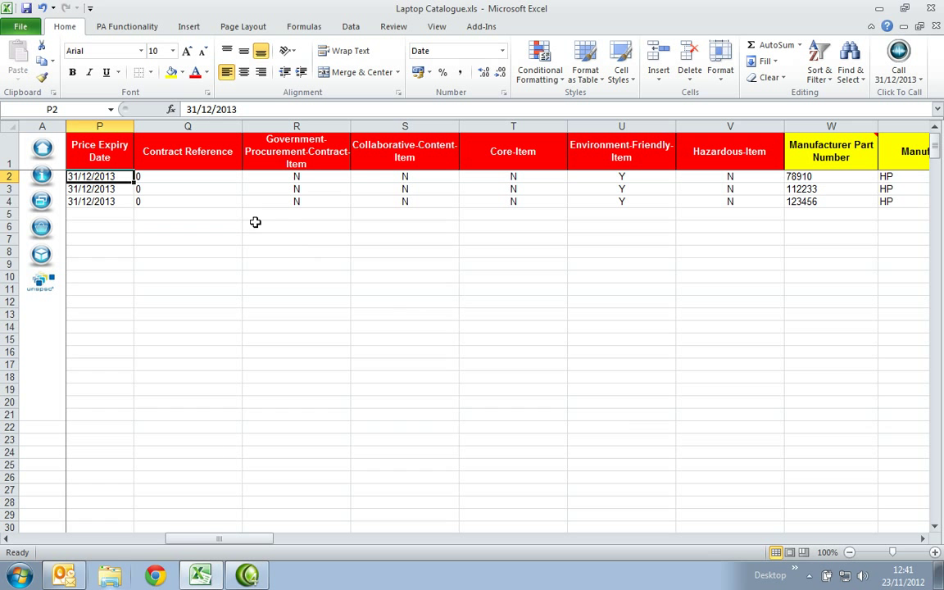
pyautogui.click(187, 177)
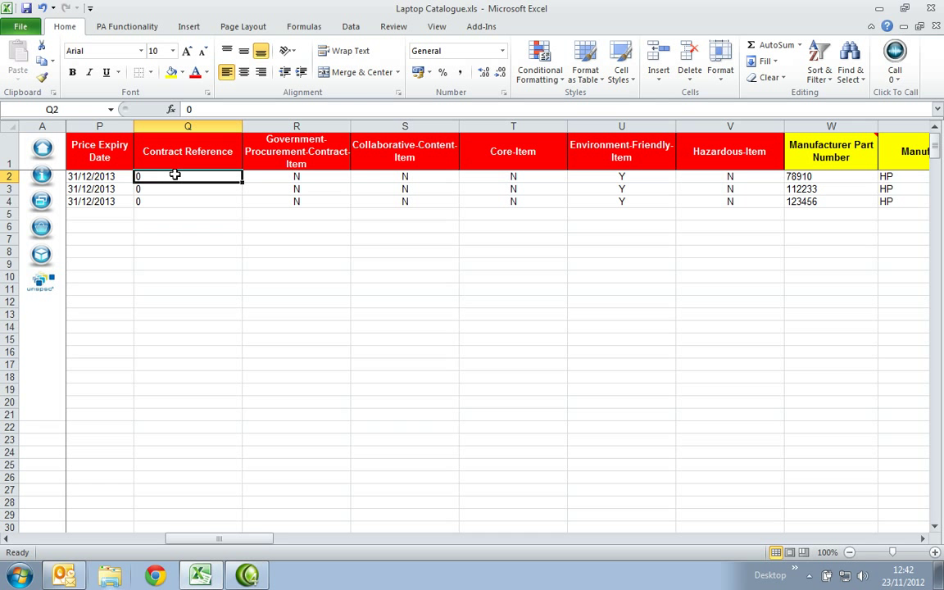
pyautogui.click(295, 151)
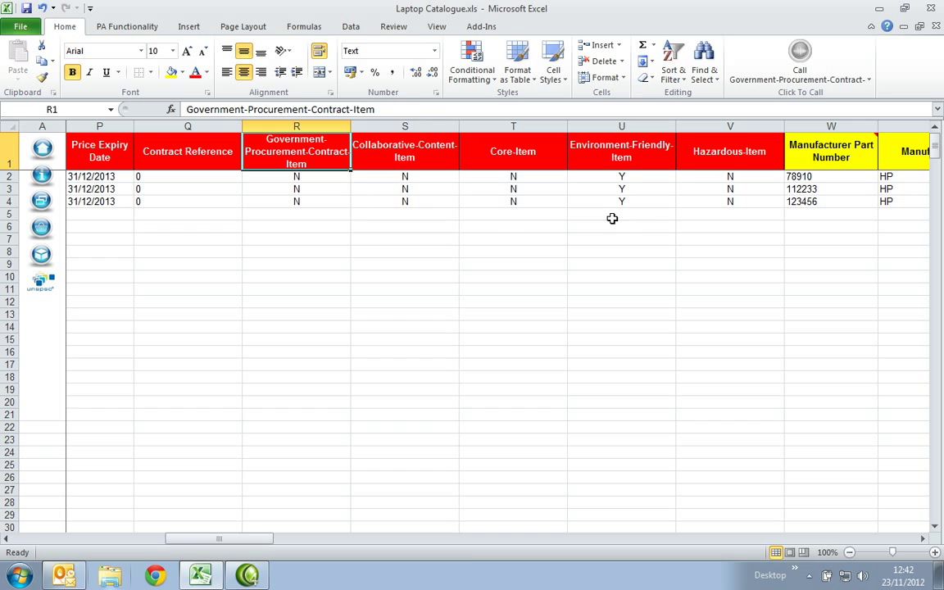
pyautogui.click(730, 151)
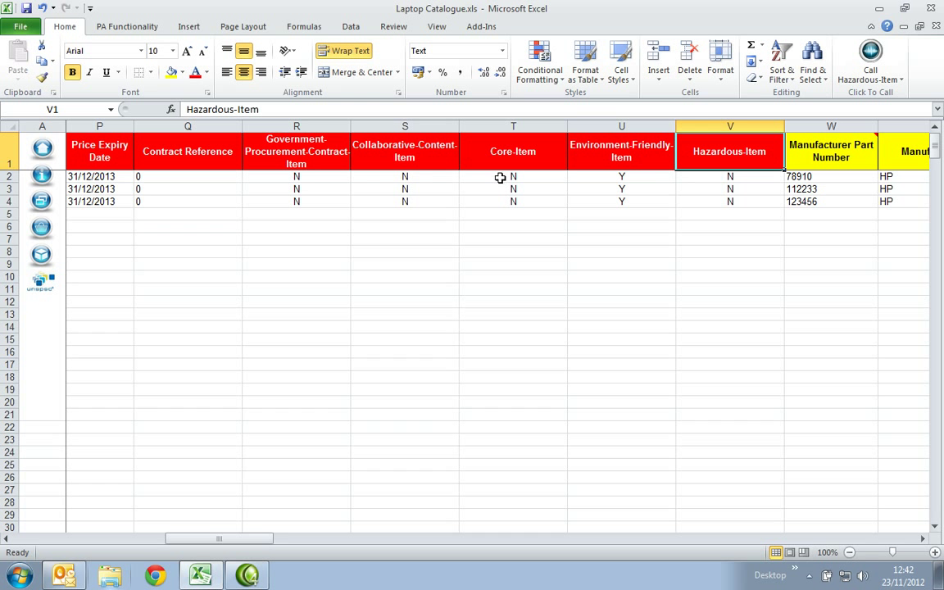
pyautogui.click(295, 178)
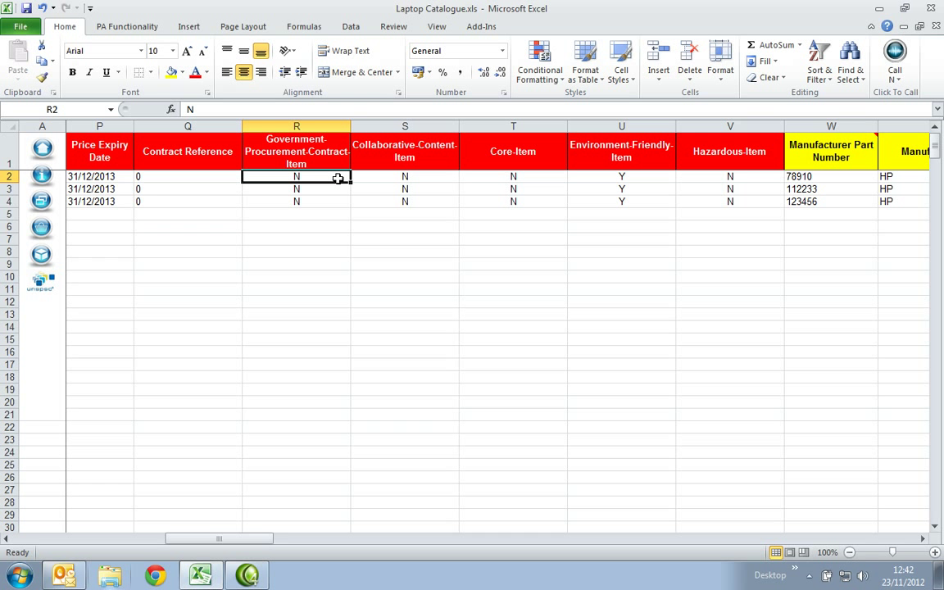
pyautogui.click(403, 177)
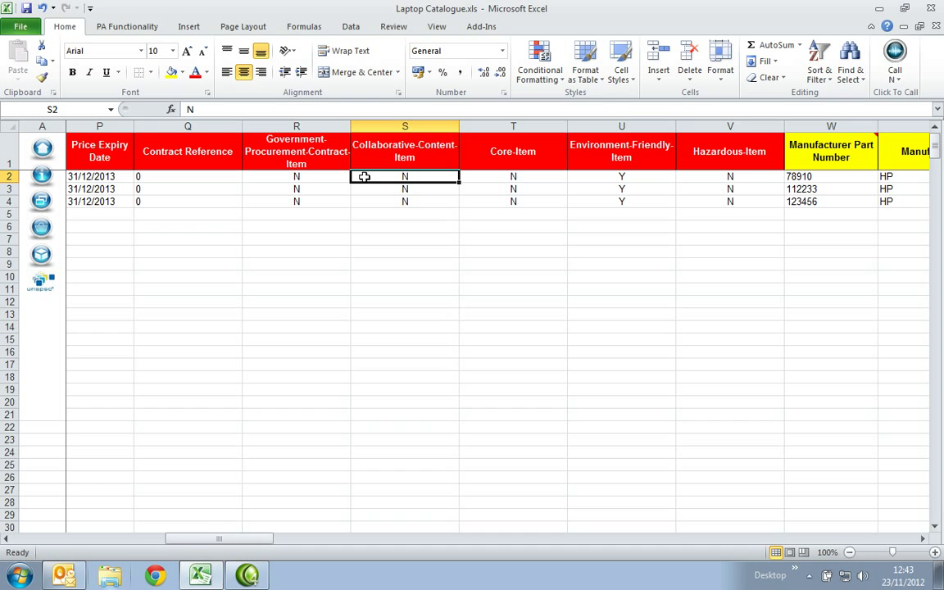
pyautogui.moveTo(476, 178)
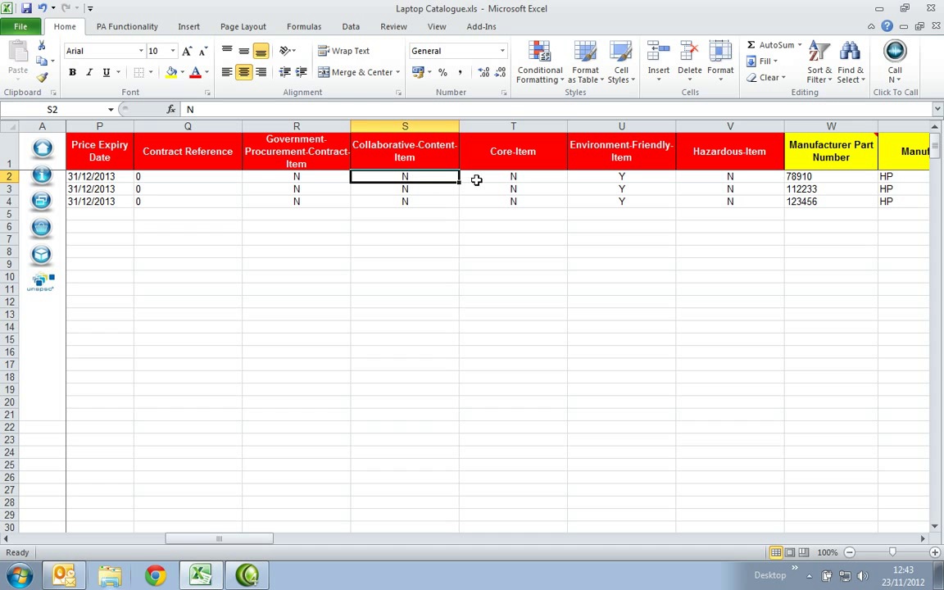
pyautogui.click(513, 177)
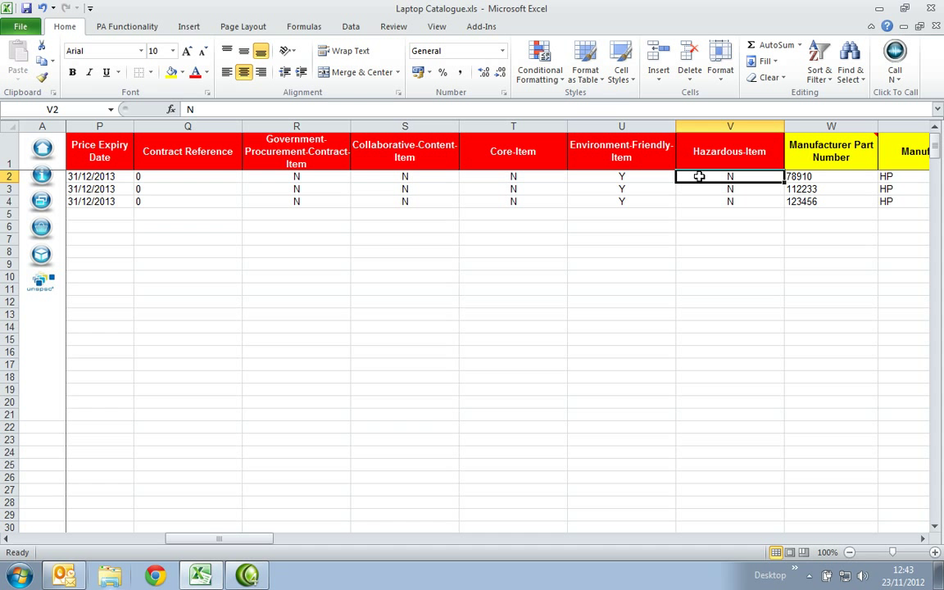
pyautogui.click(831, 178)
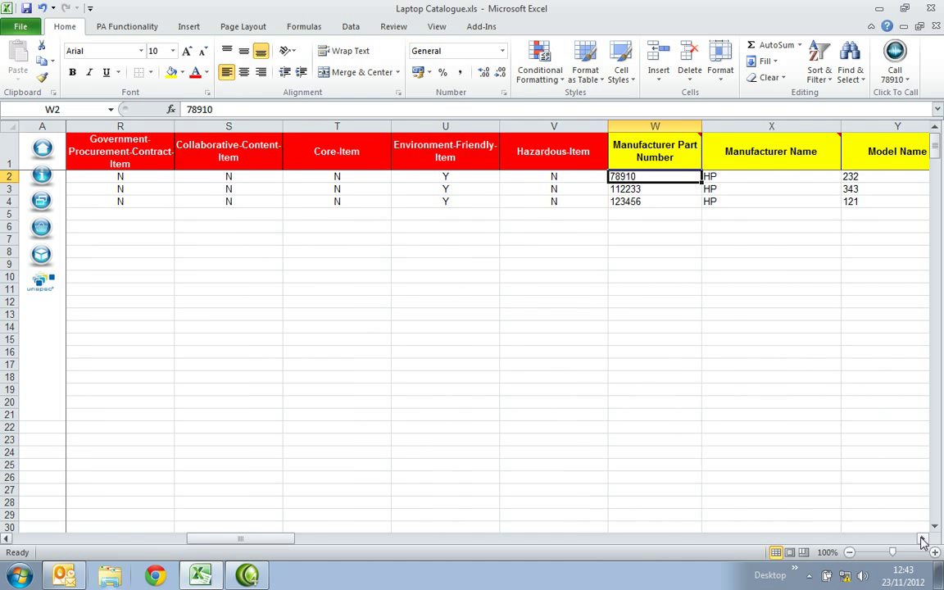
pyautogui.hscroll(3)
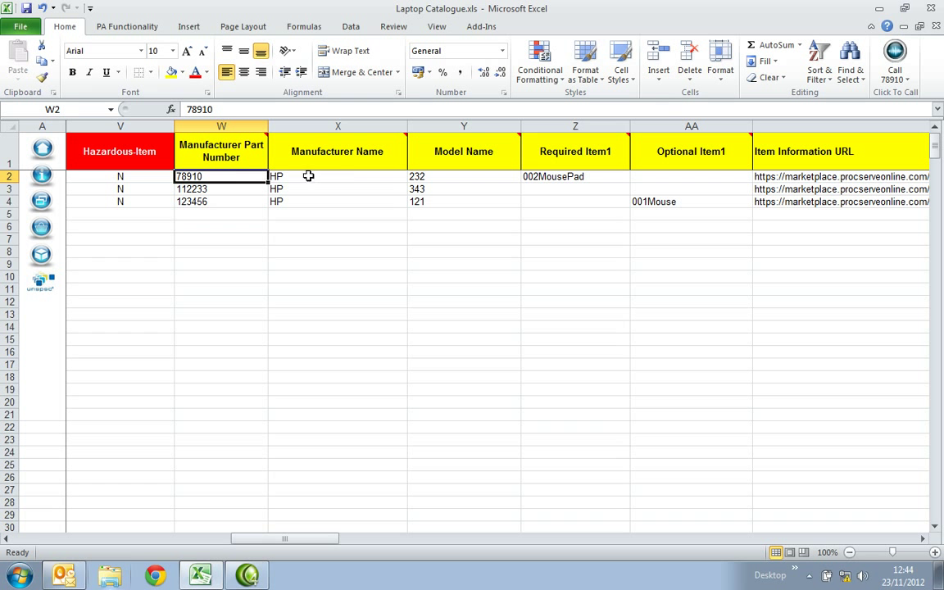
pyautogui.click(338, 177)
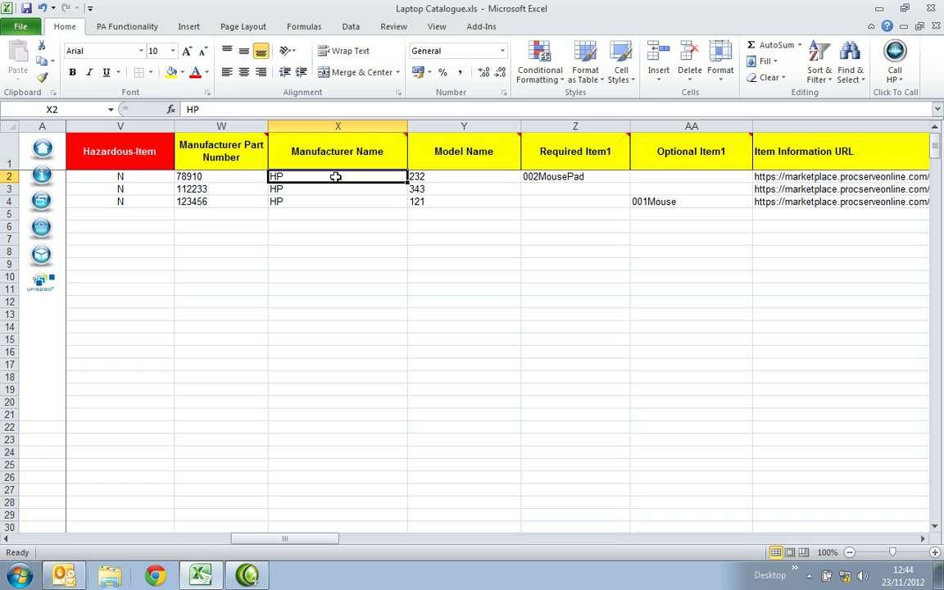
pyautogui.click(463, 177)
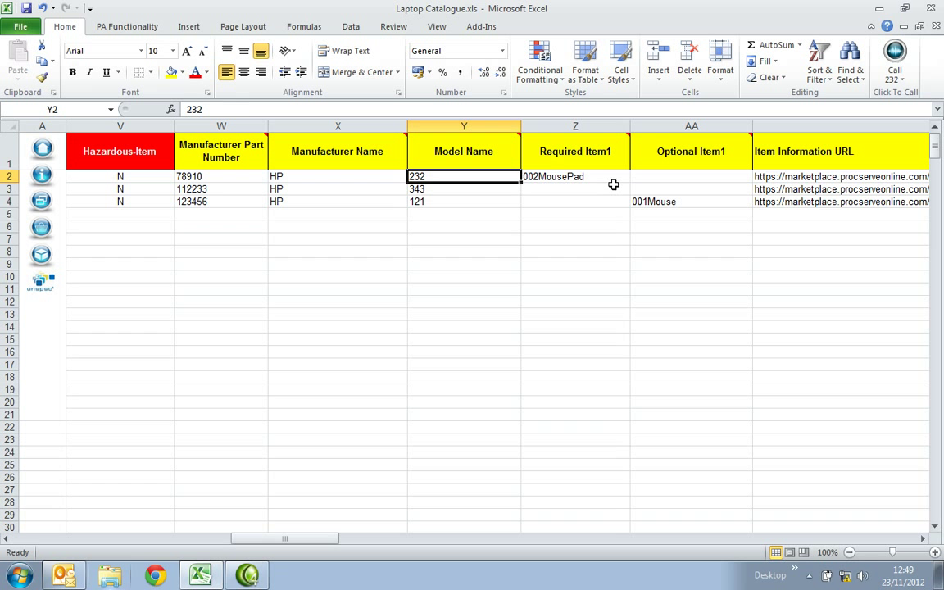
pyautogui.click(574, 178)
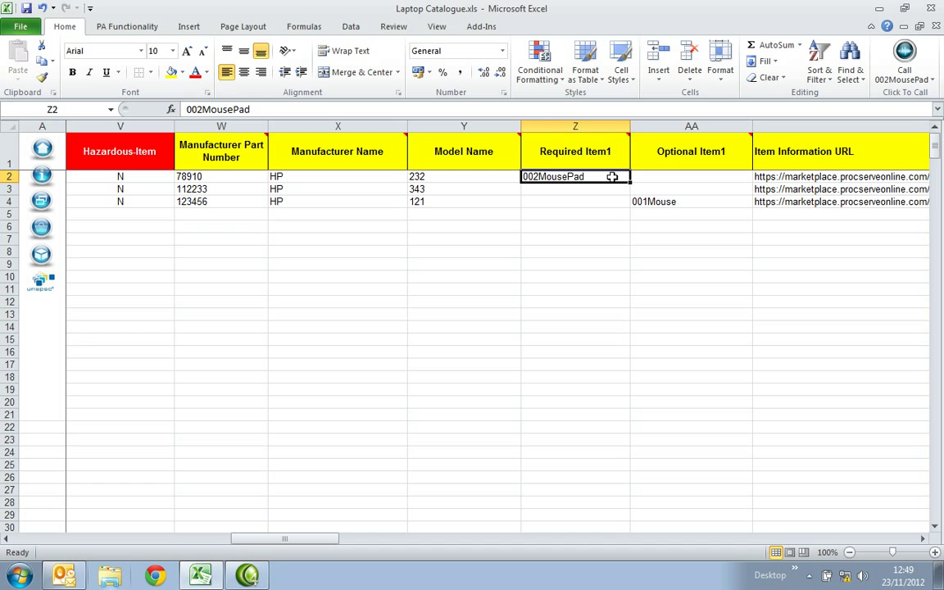
pyautogui.click(692, 177)
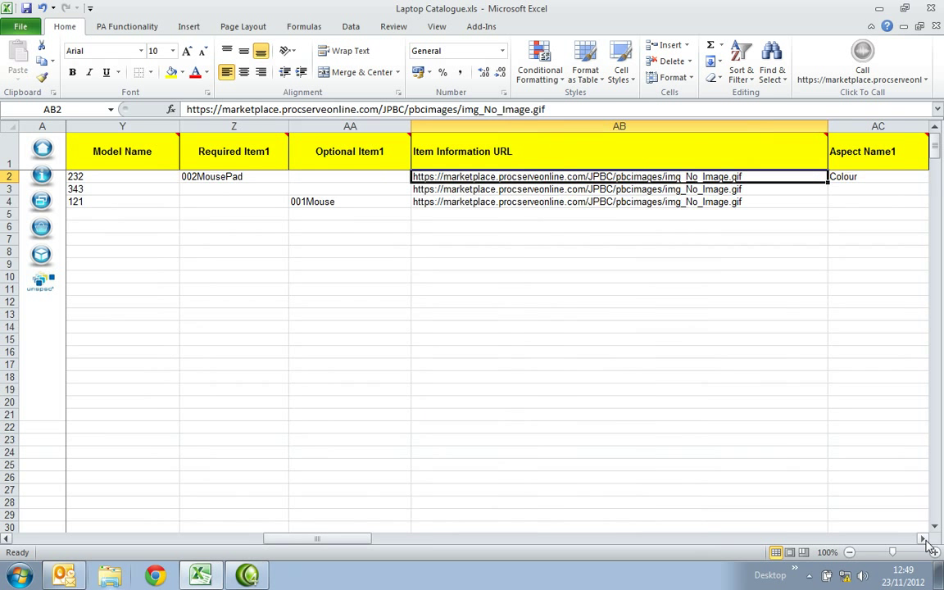
pyautogui.hscroll(3)
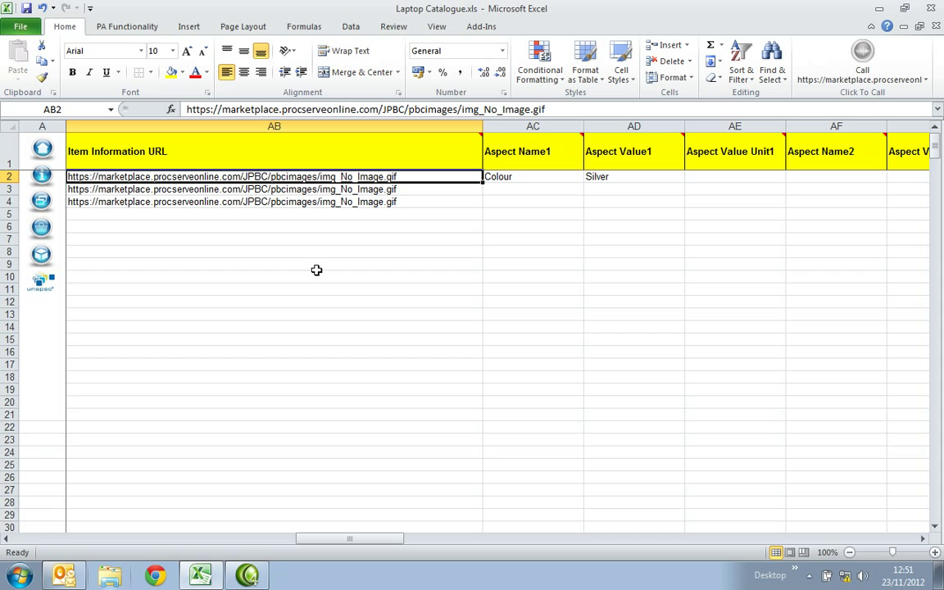
pyautogui.click(531, 177)
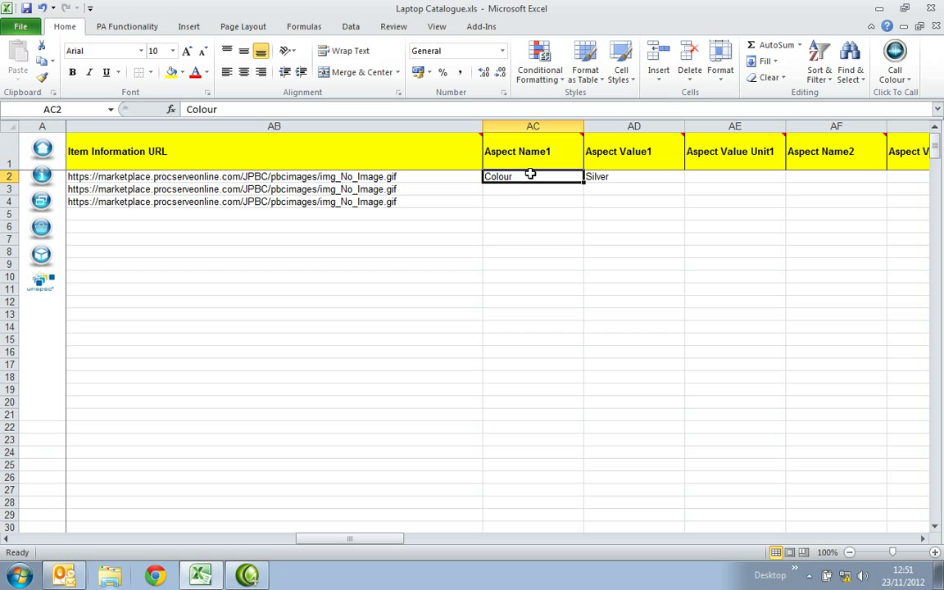
pyautogui.moveTo(532, 186)
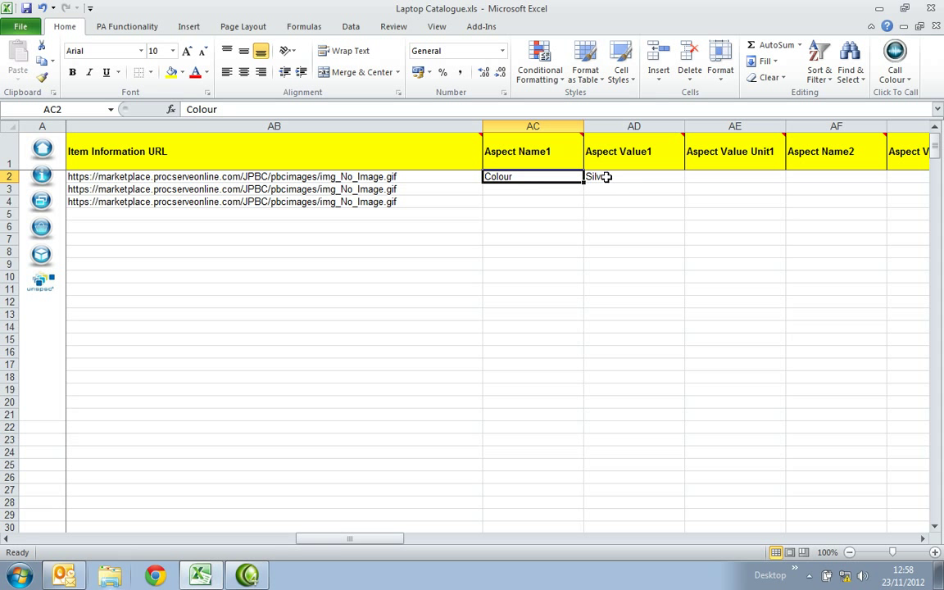
pyautogui.click(633, 177)
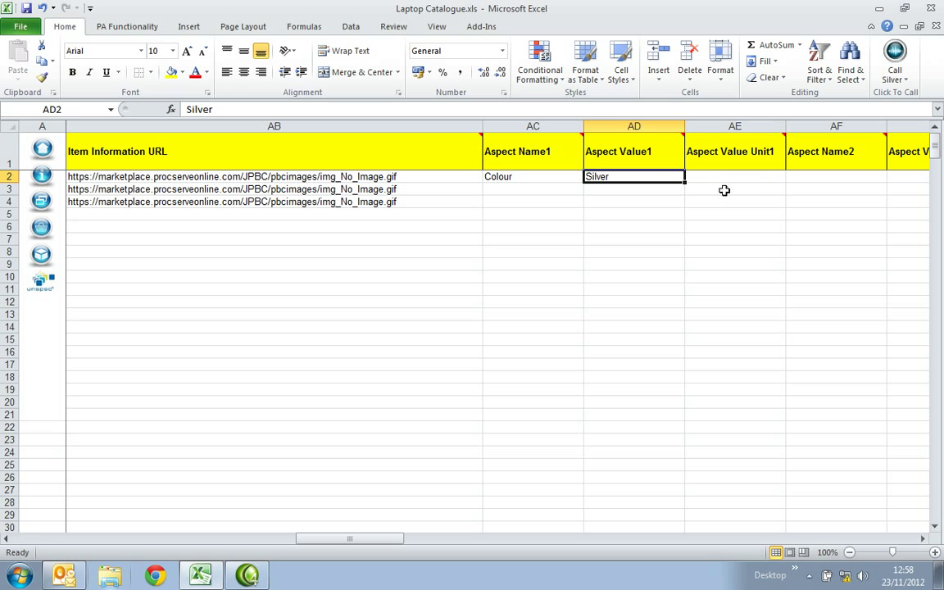
pyautogui.click(735, 177)
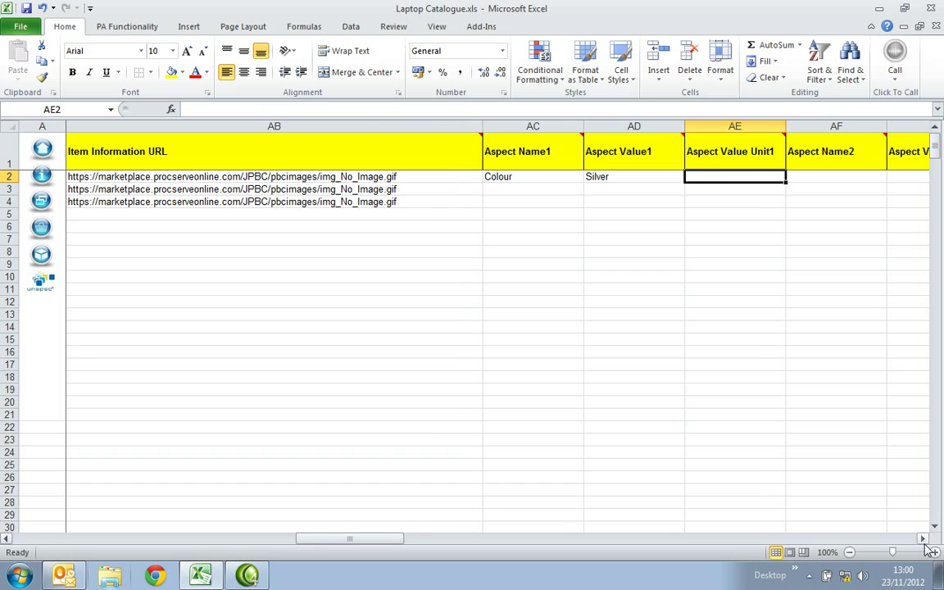
pyautogui.hscroll(3)
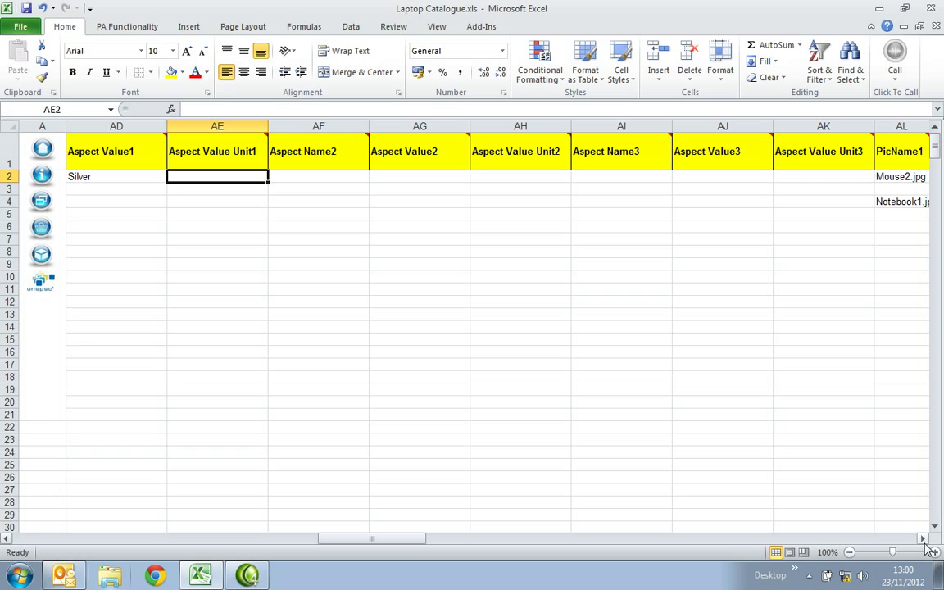
pyautogui.moveTo(892, 177)
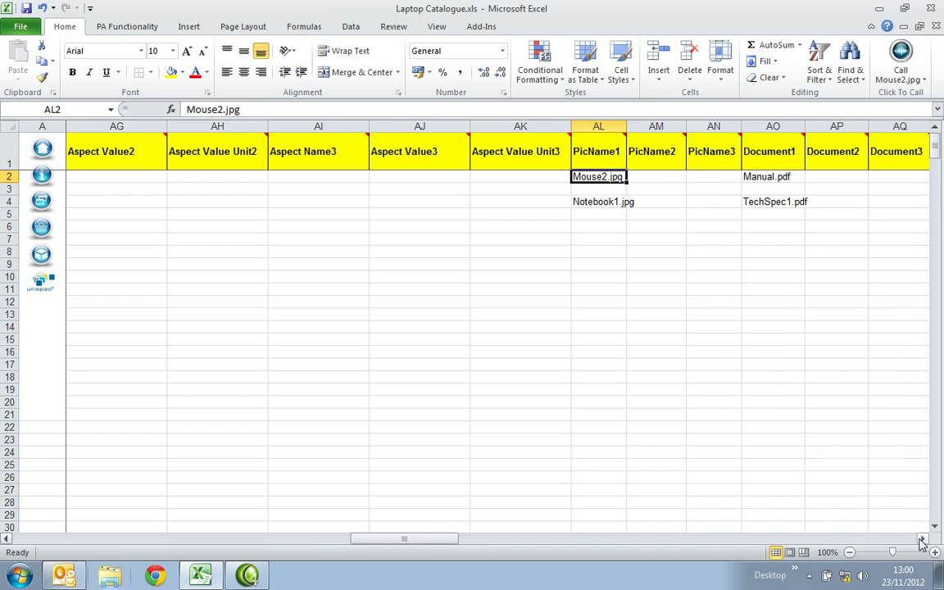
pyautogui.hscroll(3)
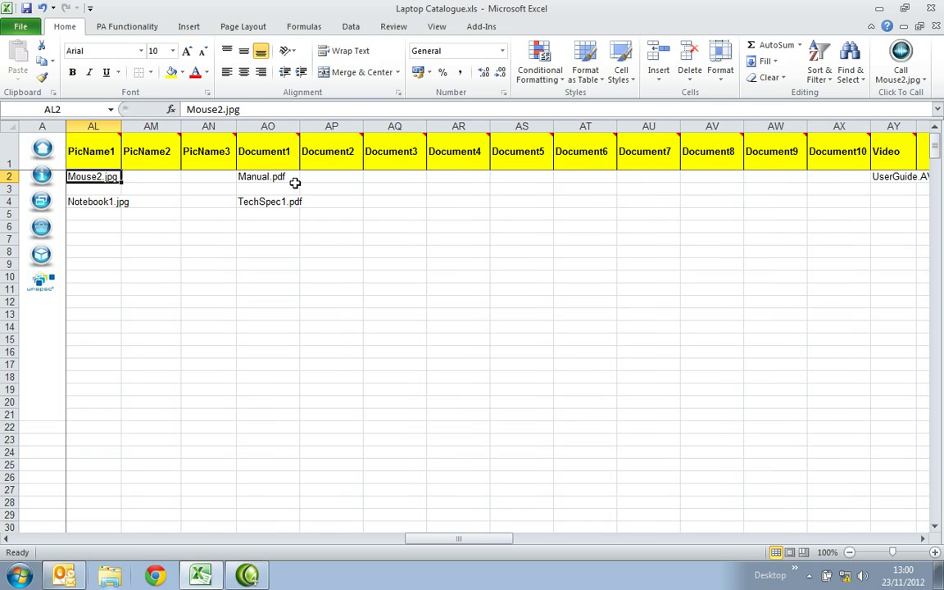
pyautogui.click(262, 177)
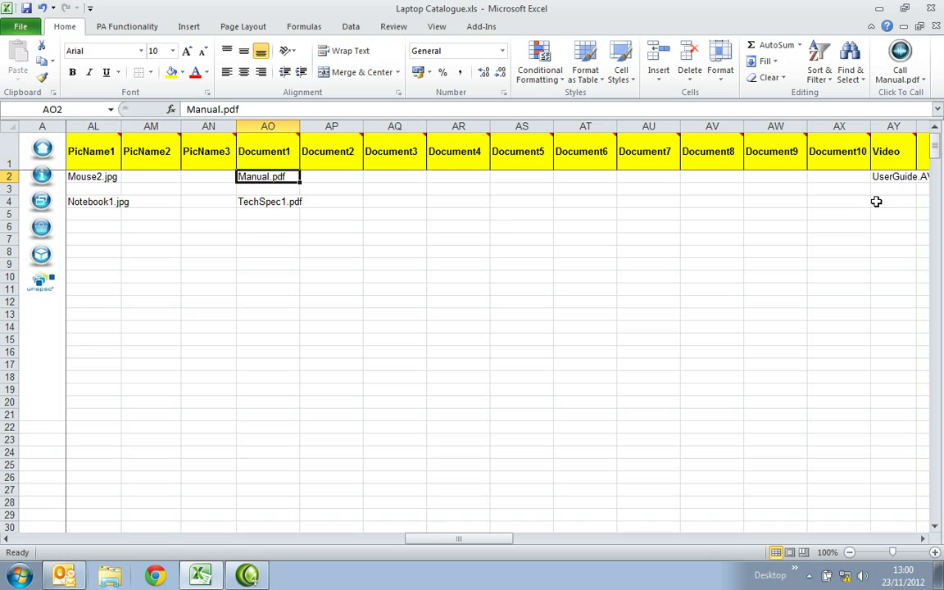
pyautogui.click(894, 177)
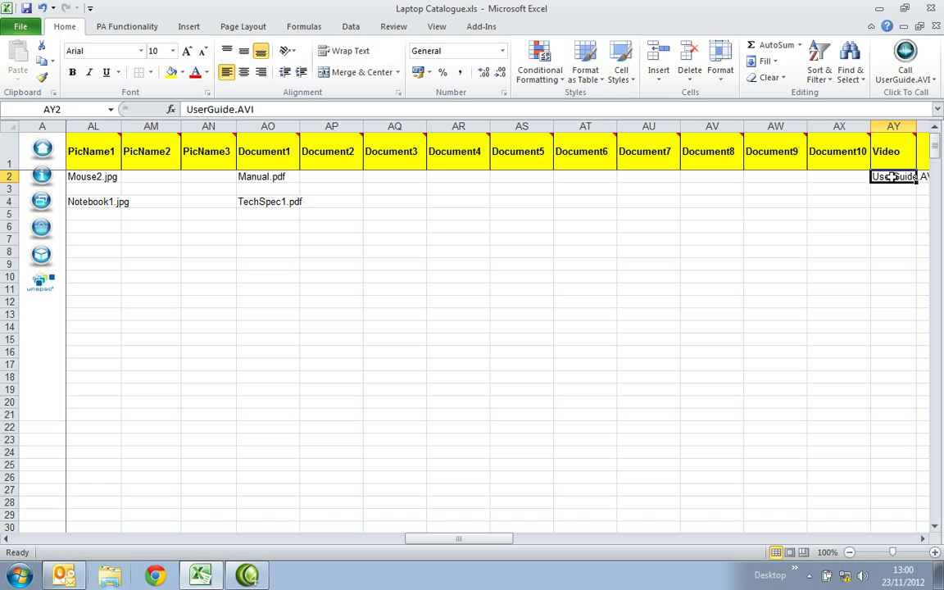
pyautogui.moveTo(98, 177)
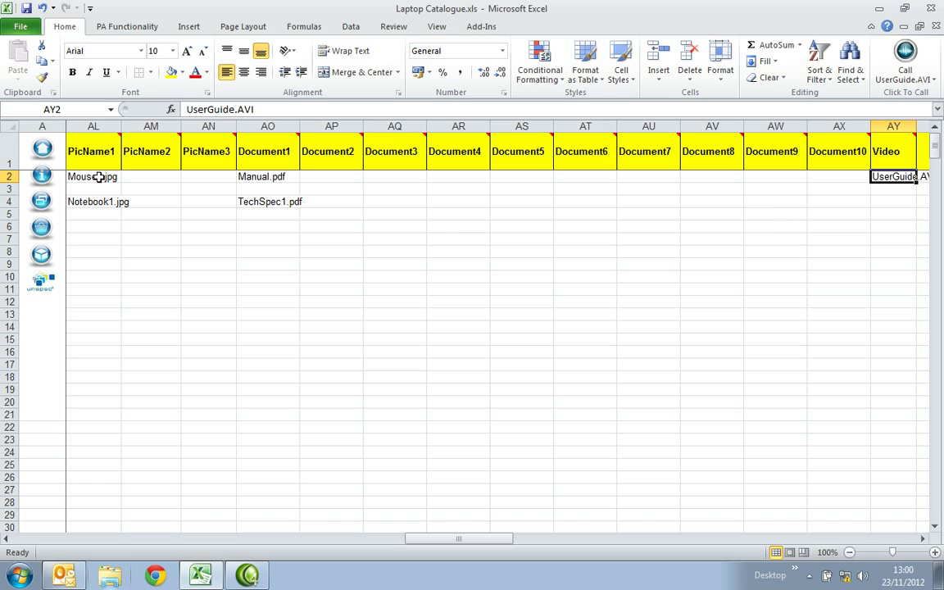
pyautogui.click(92, 177)
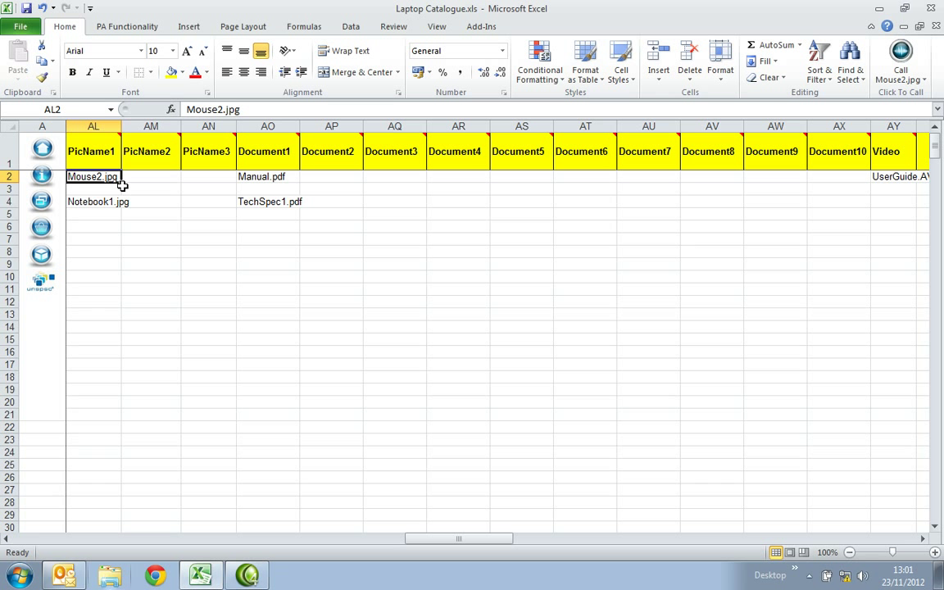
pyautogui.moveTo(112, 181)
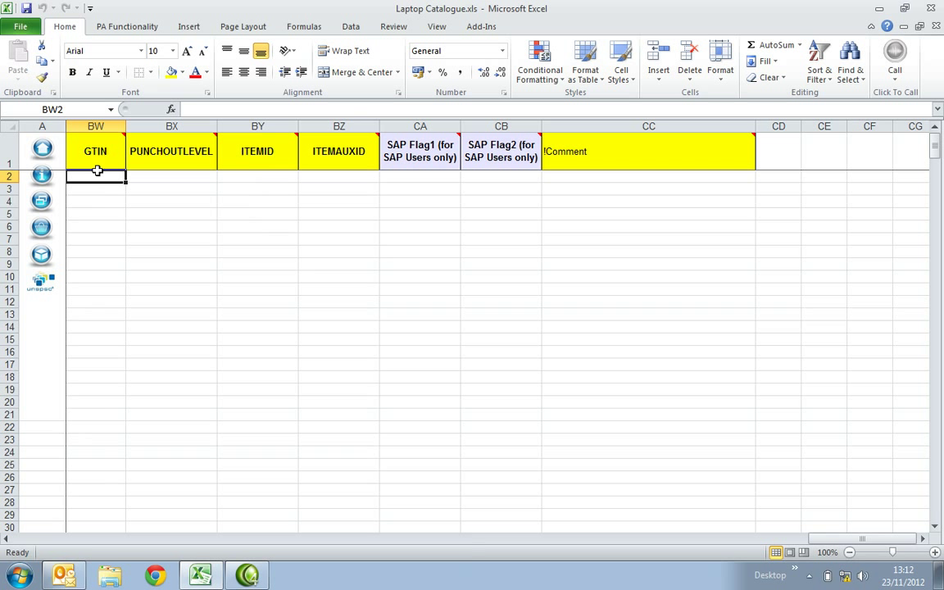
pyautogui.moveTo(104, 195)
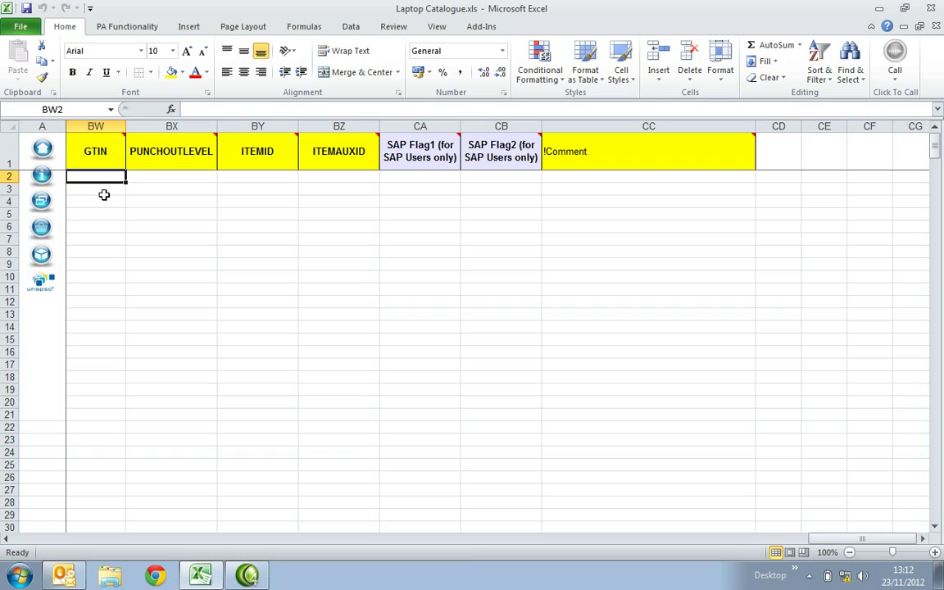
pyautogui.moveTo(95, 151)
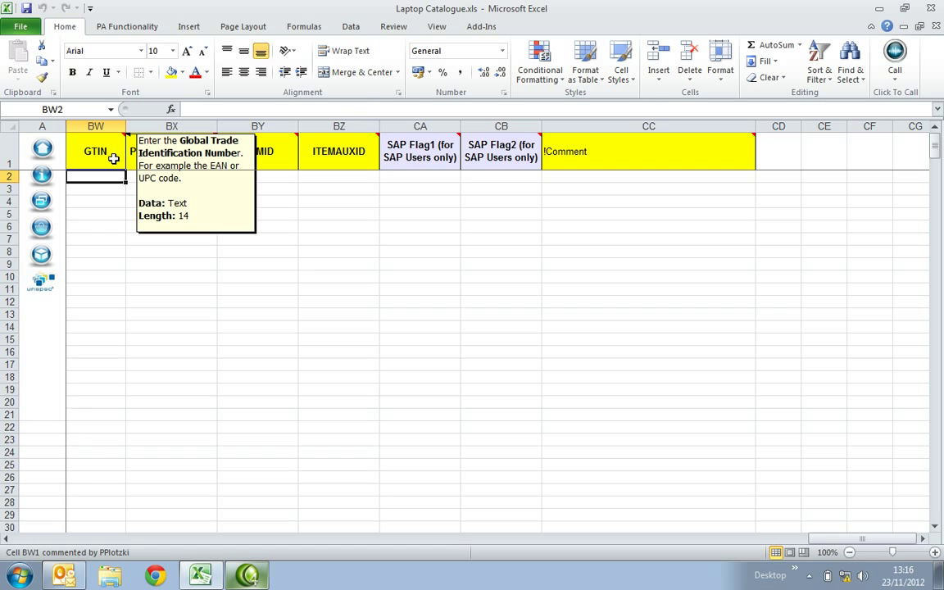
# - Show the Catalogue Builder custom toolbar under Add-Ins
pyautogui.click(482, 26)
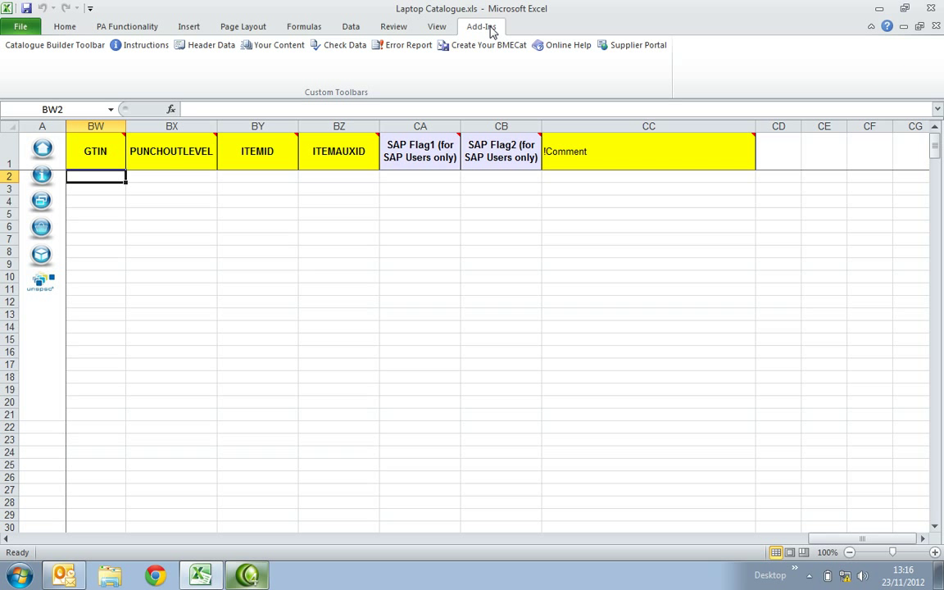
# - Run Check Data, producing a report flagging UNSPSC 43211000 as invalid
pyautogui.click(338, 46)
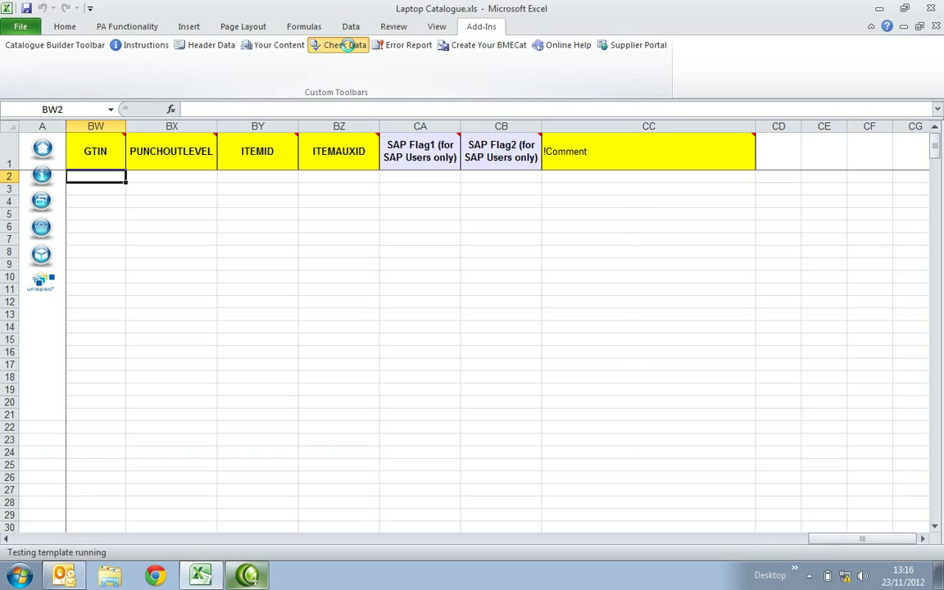
pyautogui.click(337, 46)
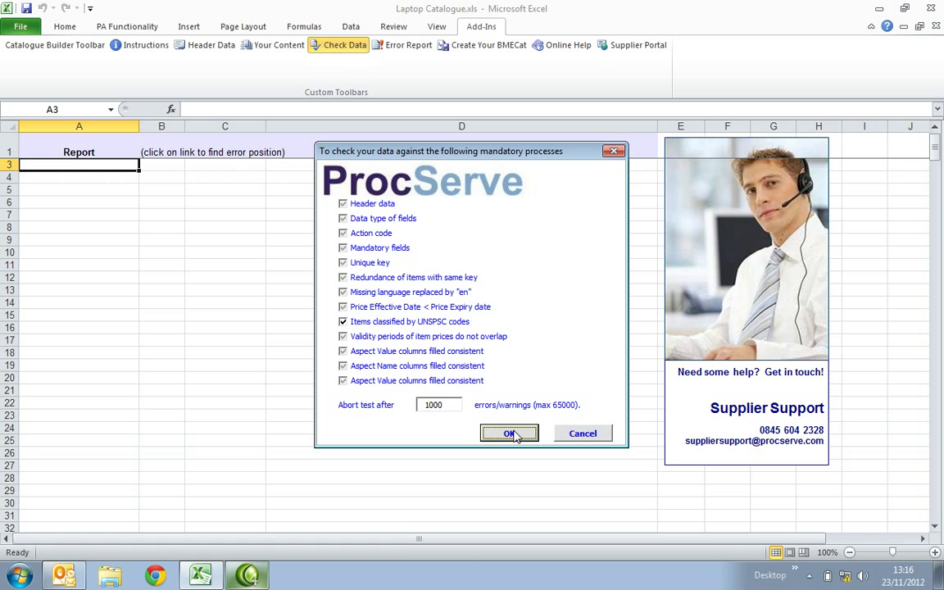
pyautogui.click(508, 433)
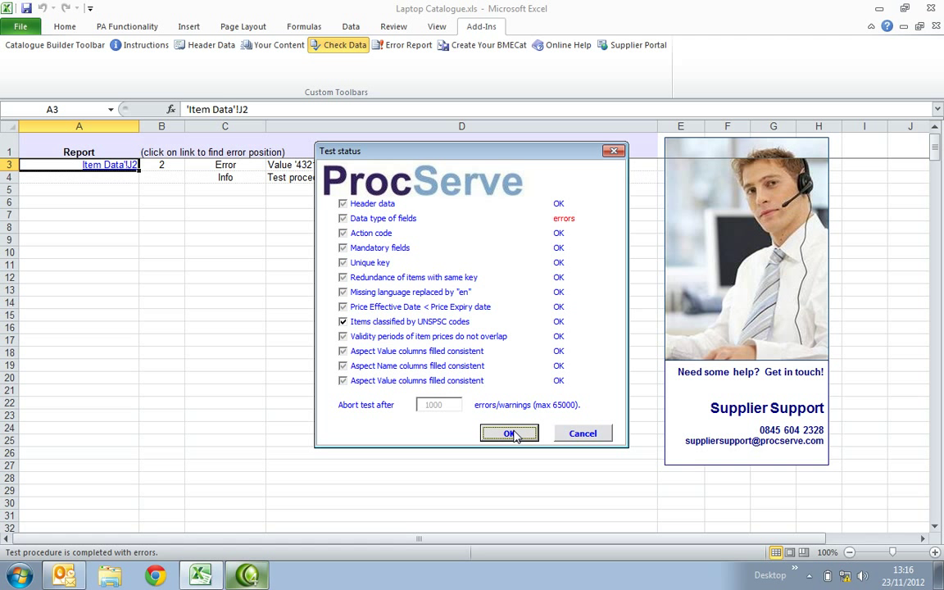
pyautogui.click(508, 433)
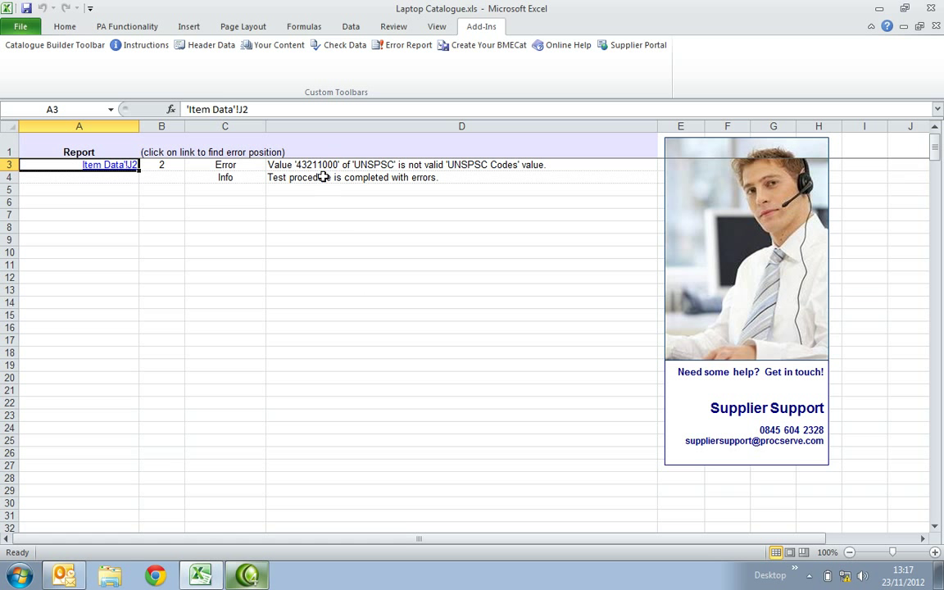
pyautogui.moveTo(115, 177)
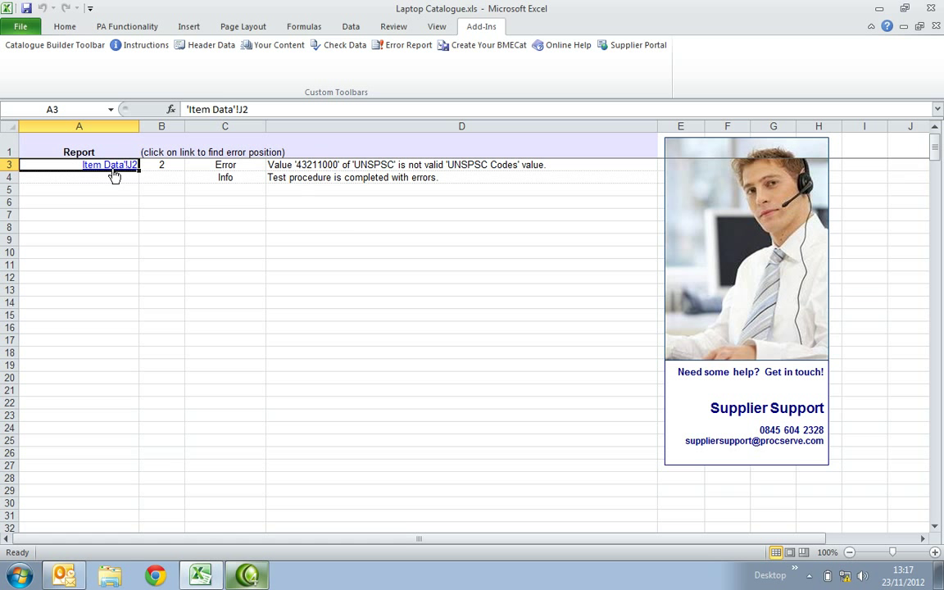
pyautogui.moveTo(110, 164)
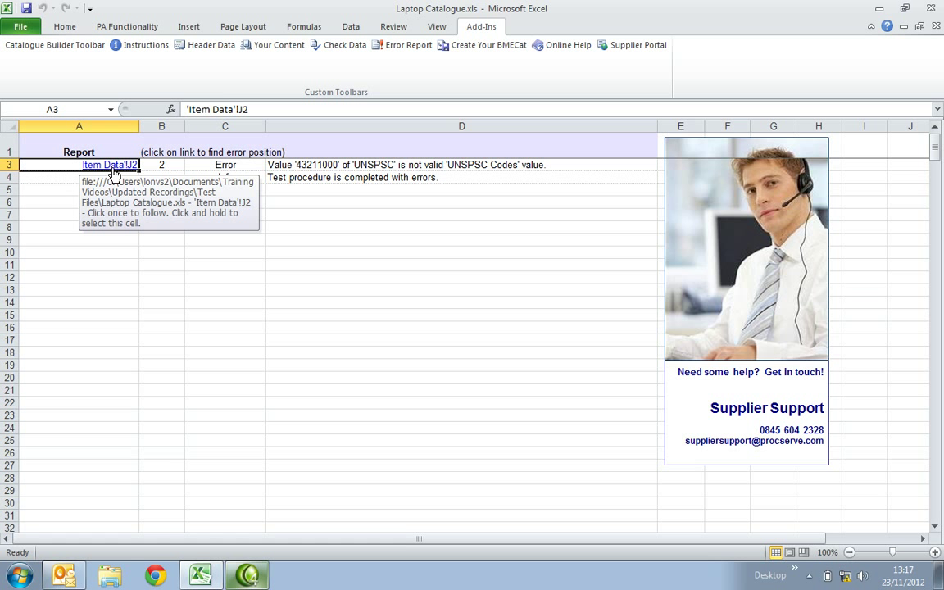
# - Correct Item Data!J2 to UNSPSC 43210000 and rerun Check Data to successful completion
pyautogui.click(110, 164)
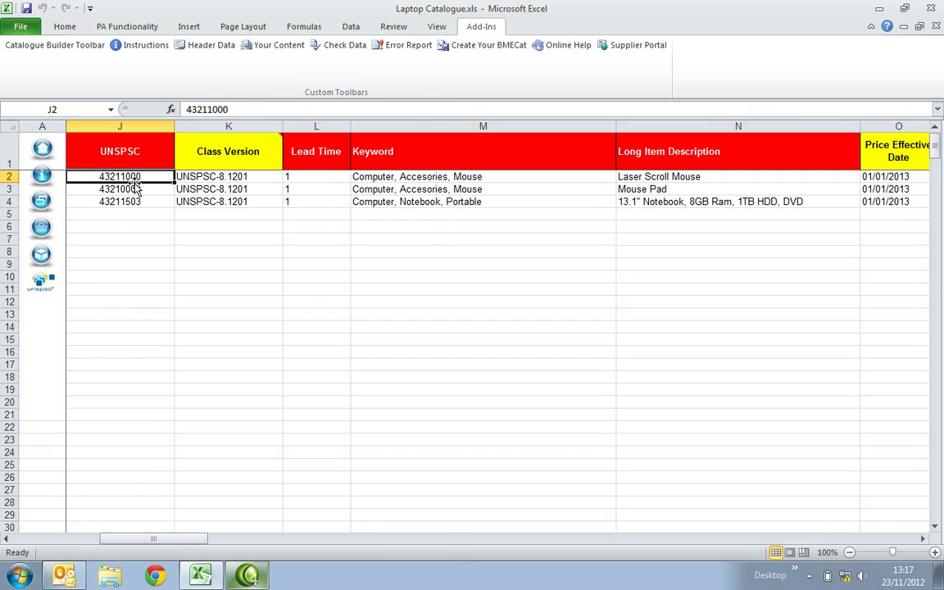
pyautogui.doubleClick(120, 177)
pyautogui.write('43210000')
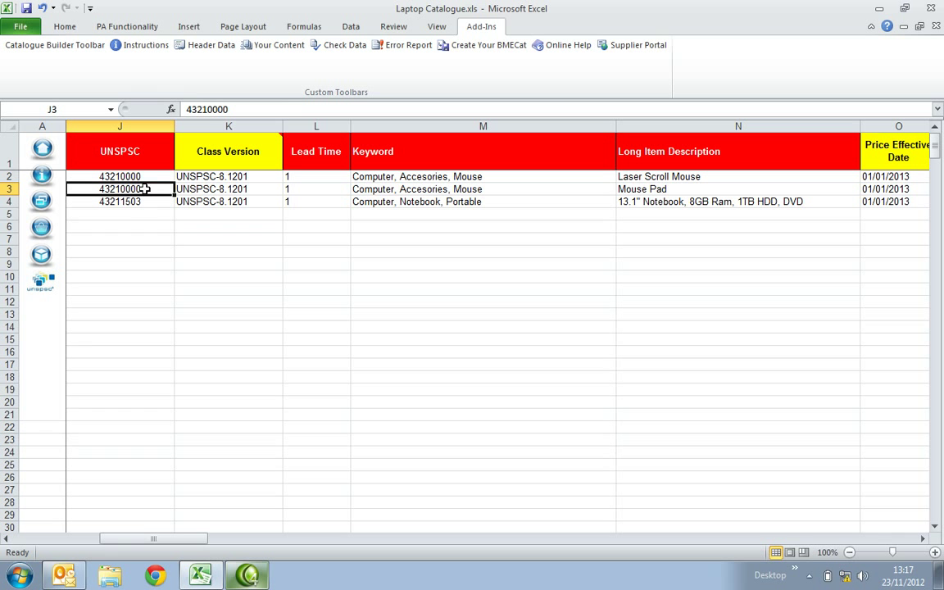
pyautogui.click(344, 46)
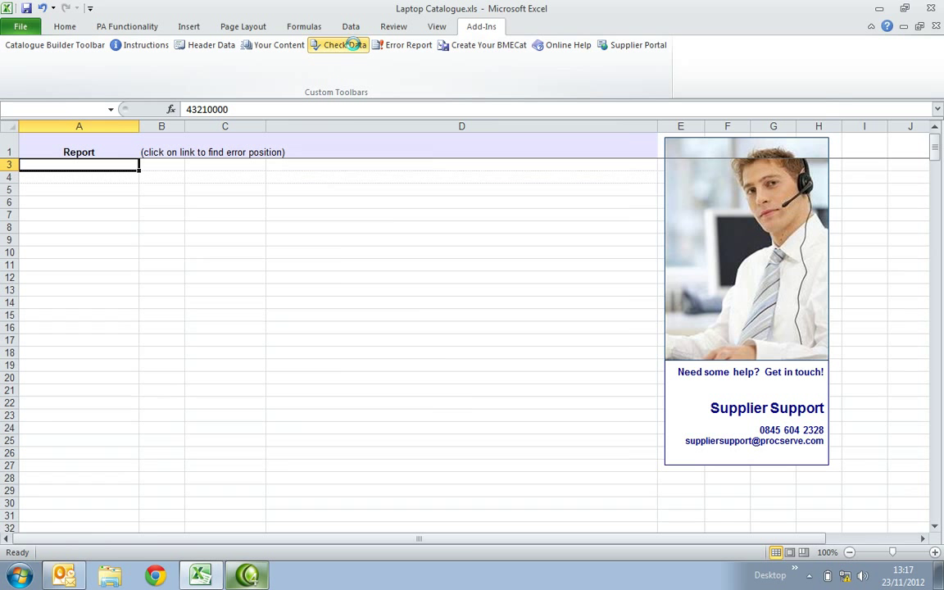
pyautogui.click(338, 46)
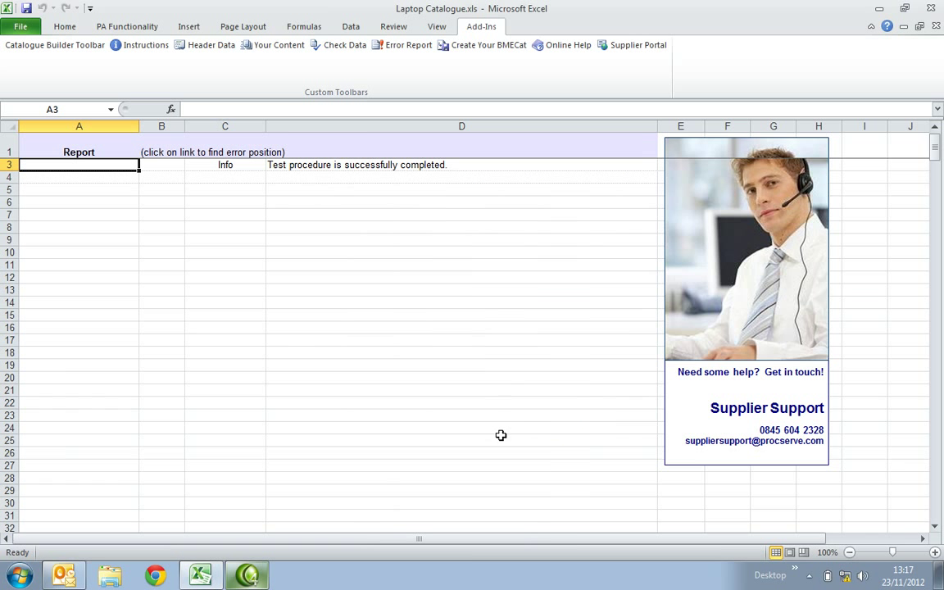
pyautogui.moveTo(469, 344)
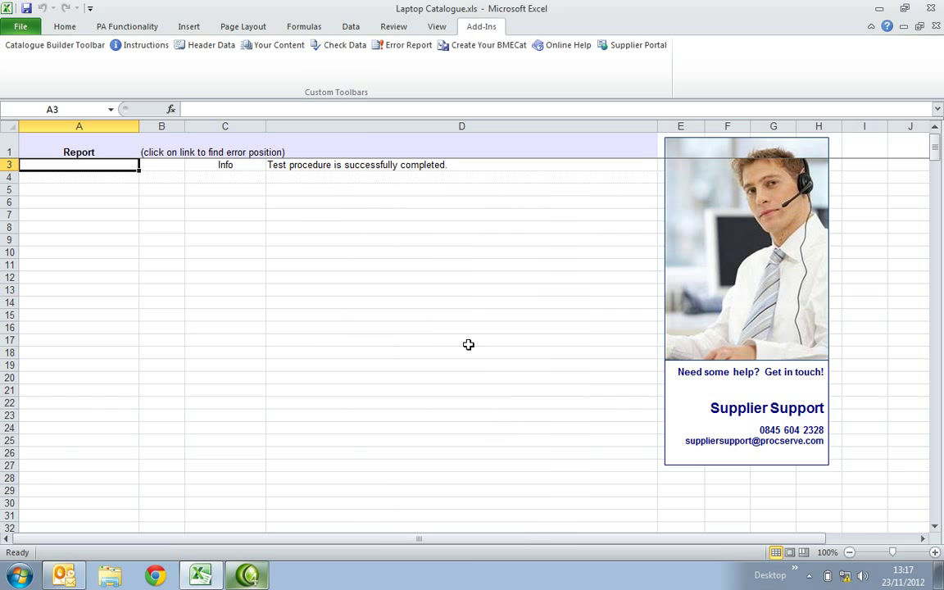